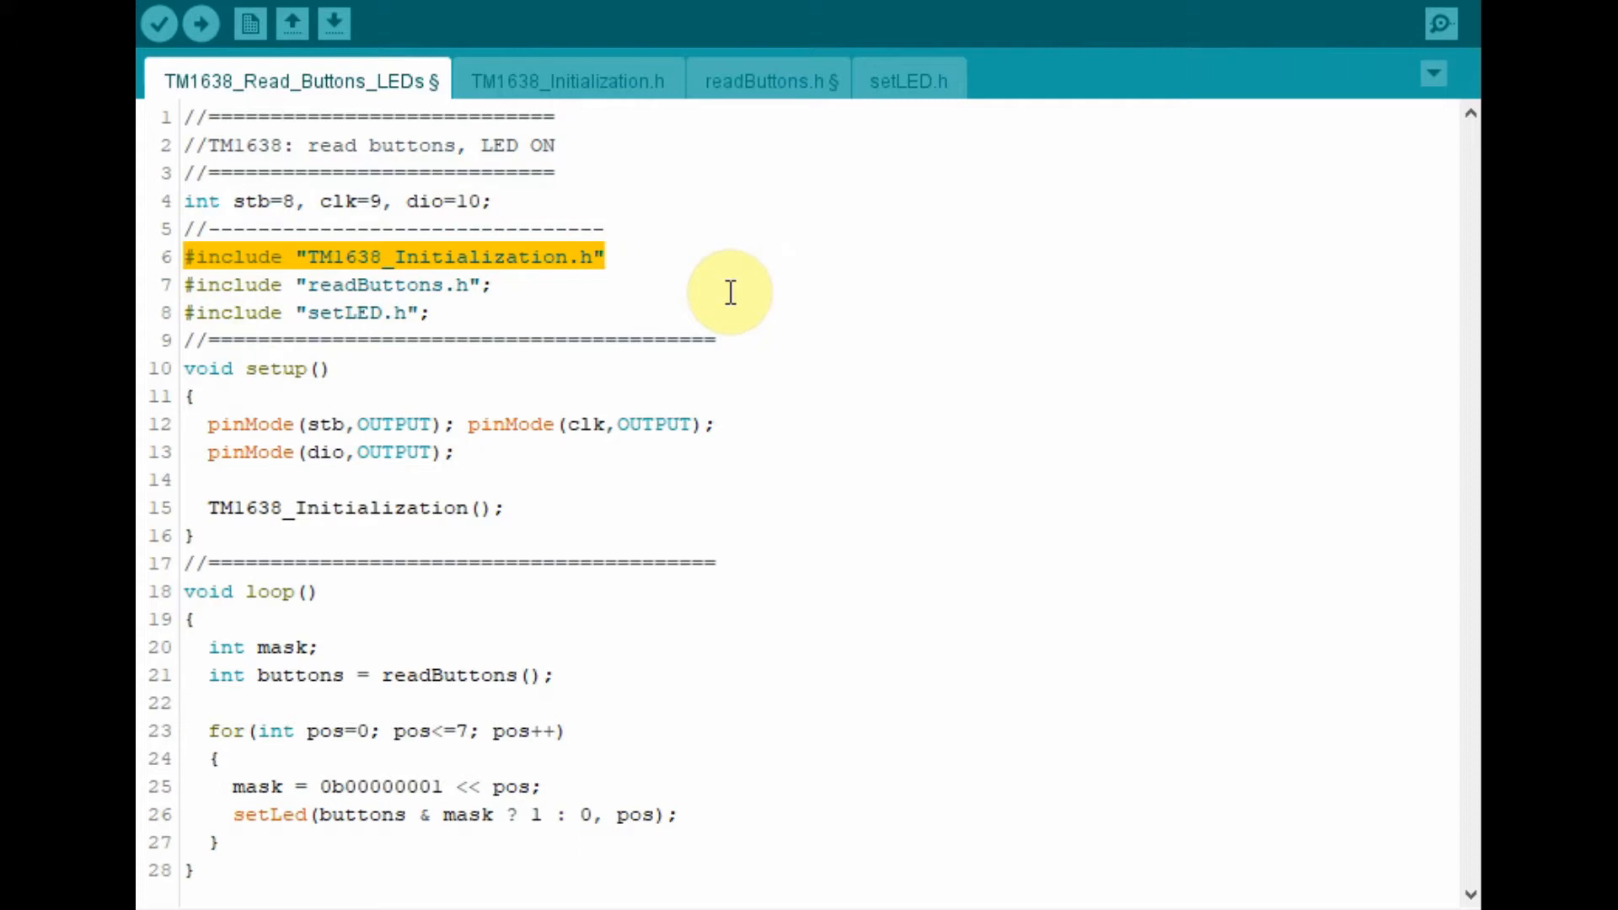
Review the TM1638_Initialization.h, readButtons.h and setLED.h headers, returning to the main sketch between each.
left_click(565, 81)
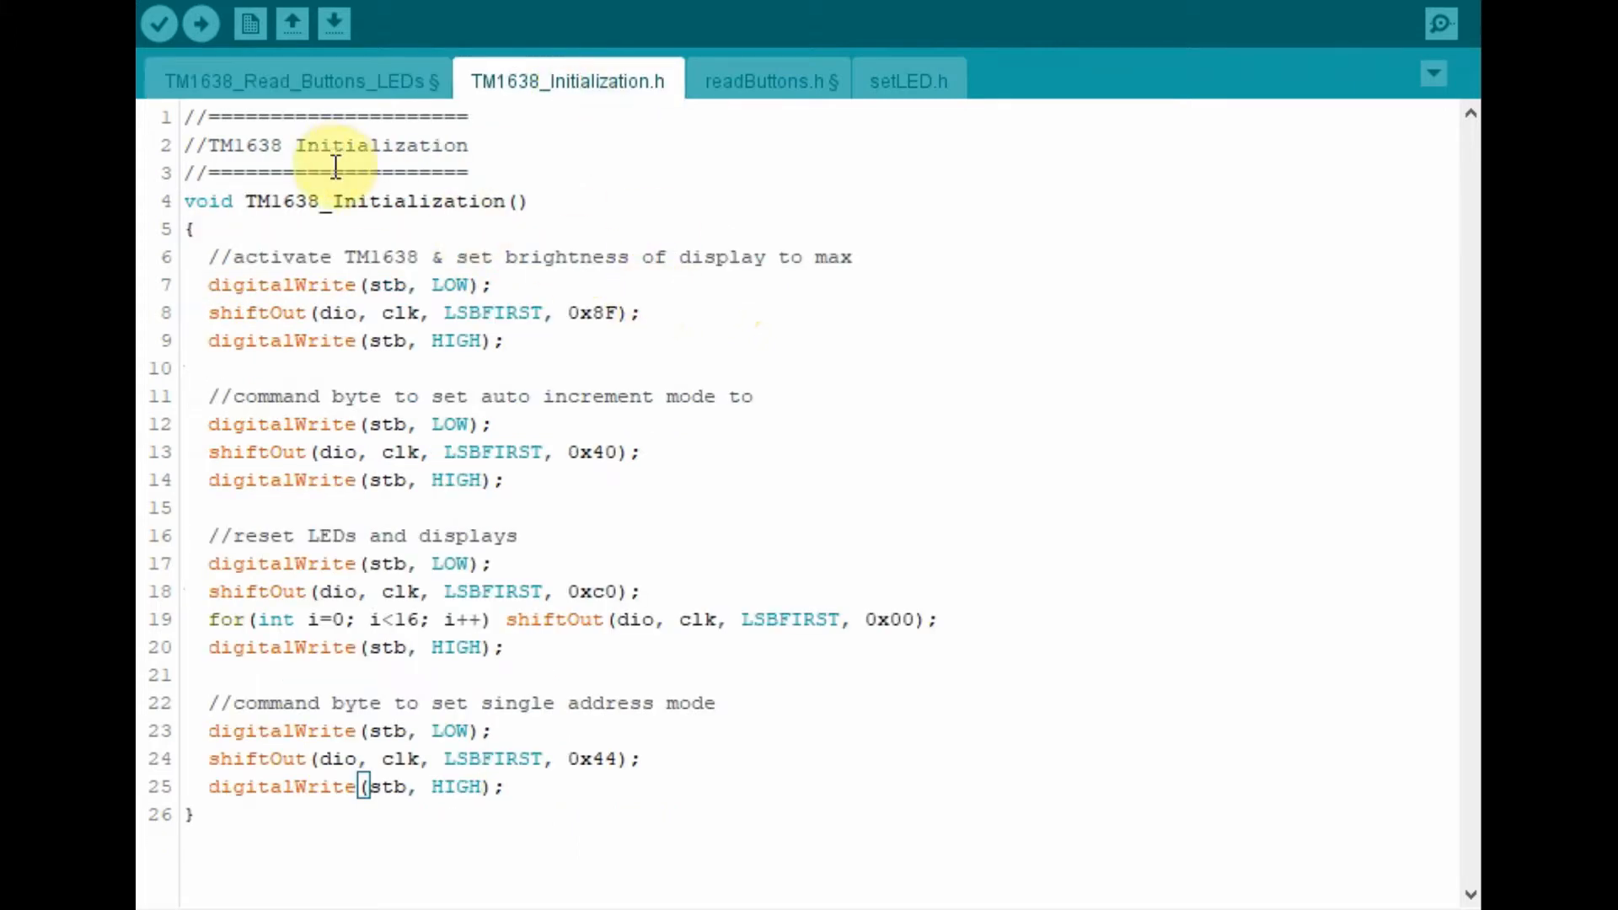
left_click(300, 81)
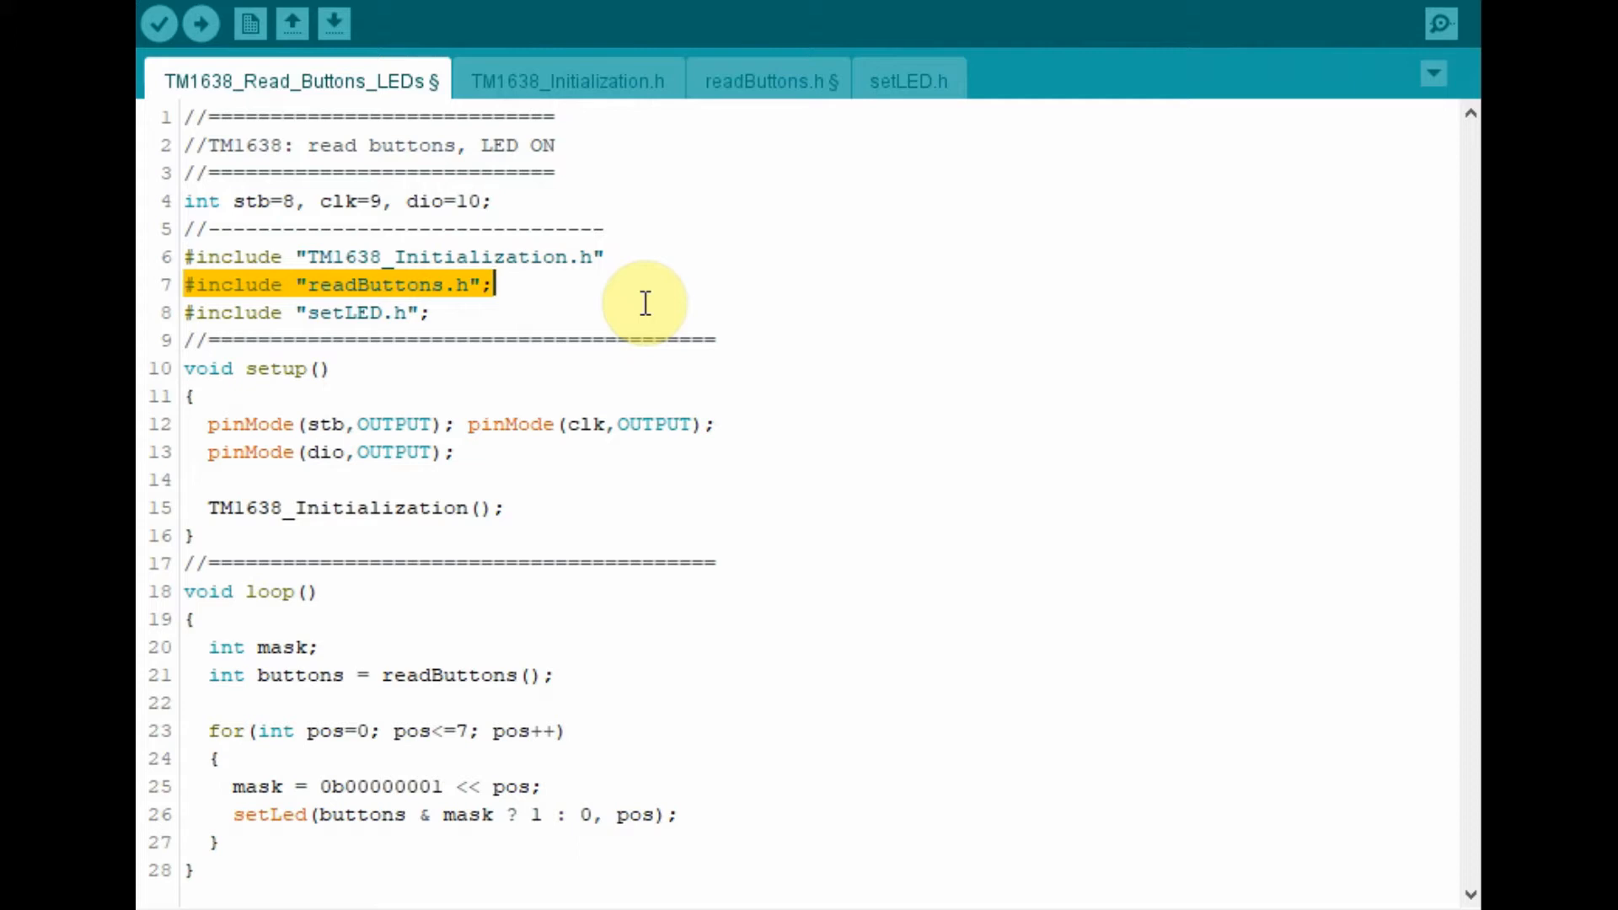
left_click(769, 81)
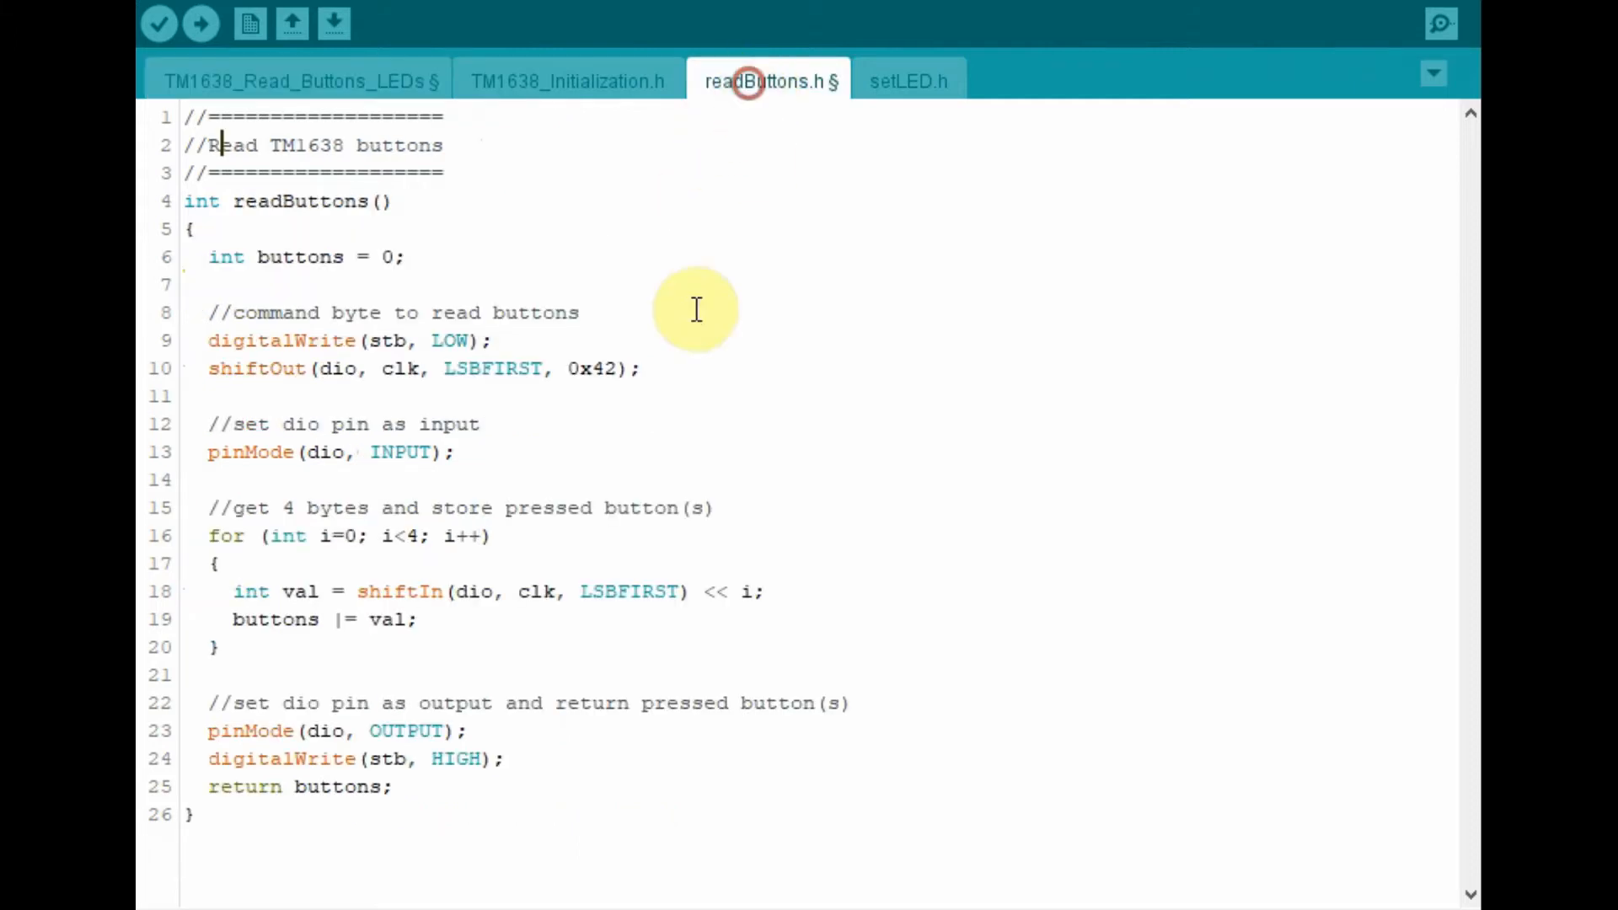
left_click(300, 82)
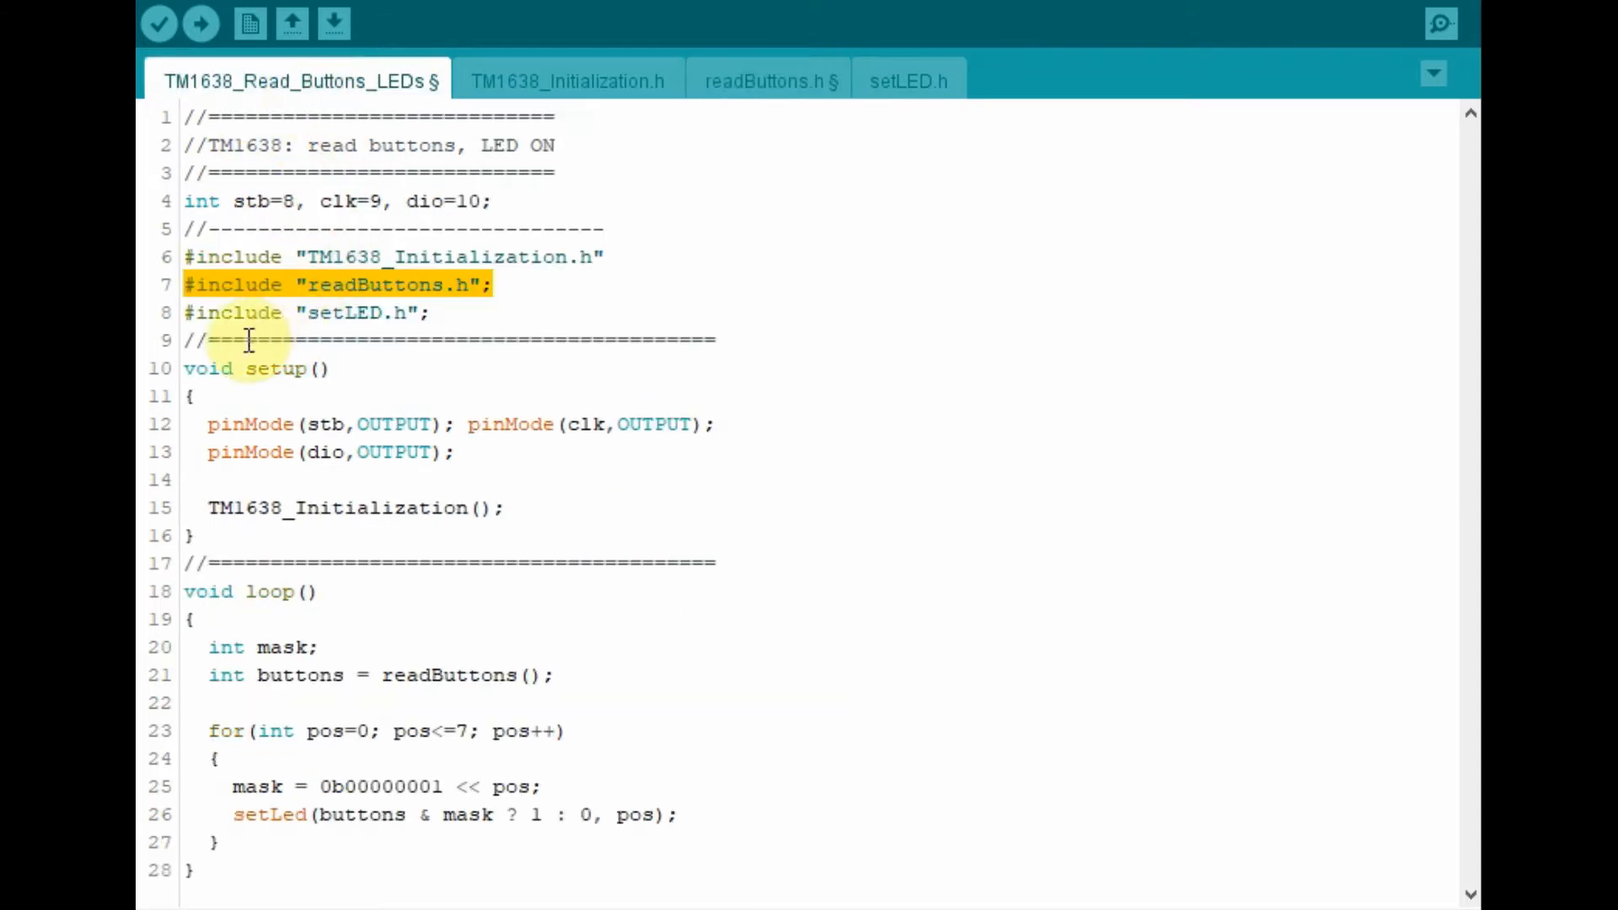
left_click(433, 313)
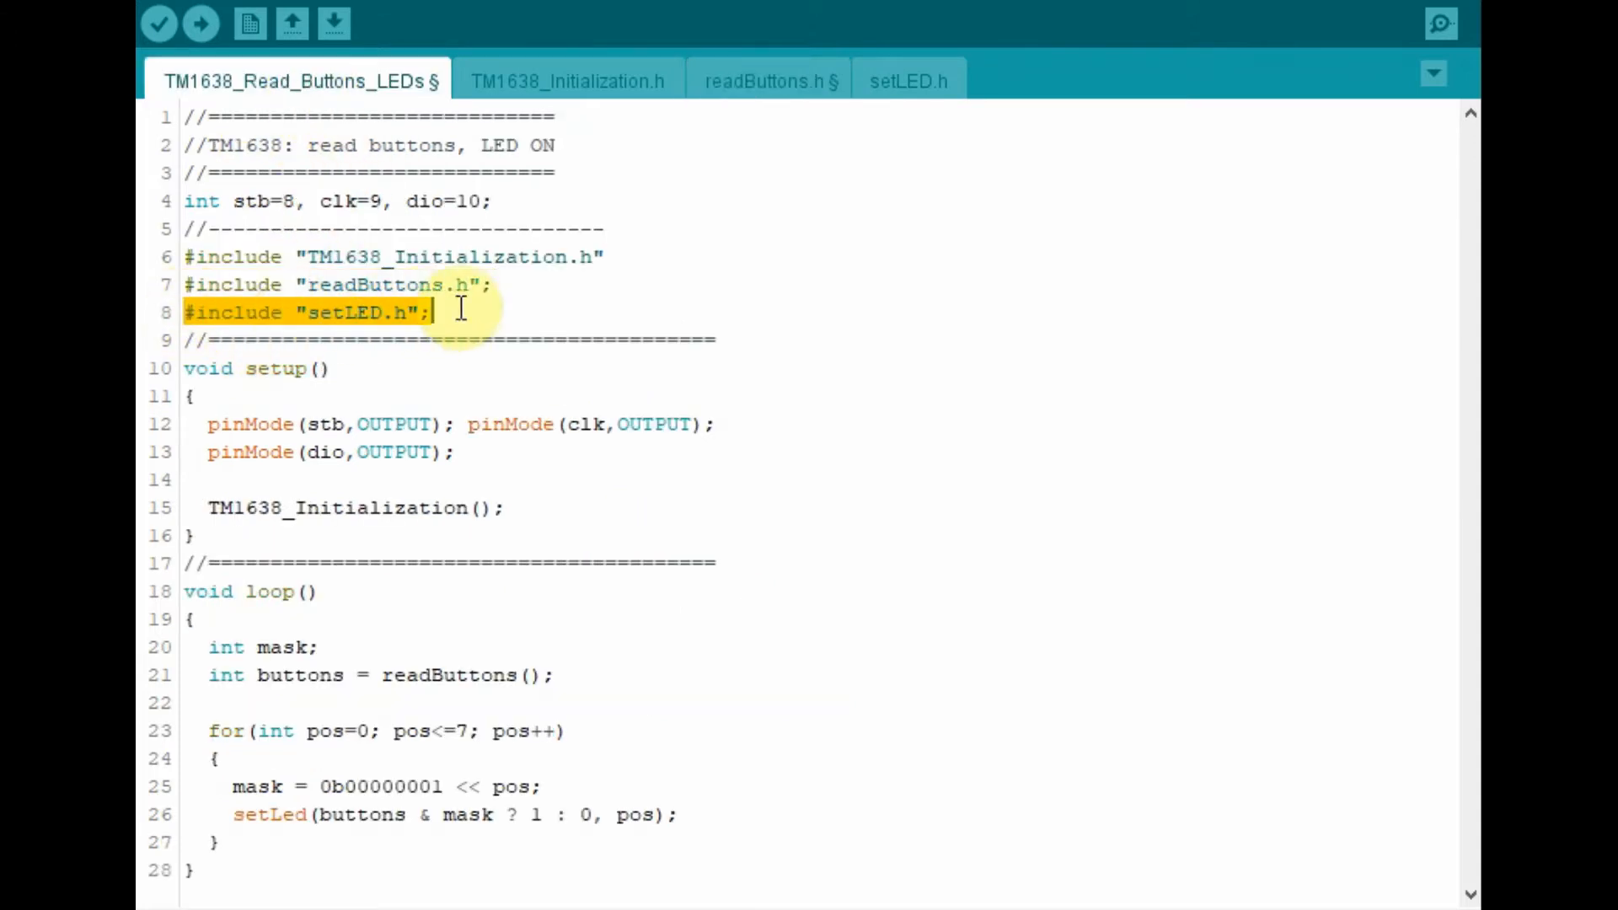
mouse_move(730, 347)
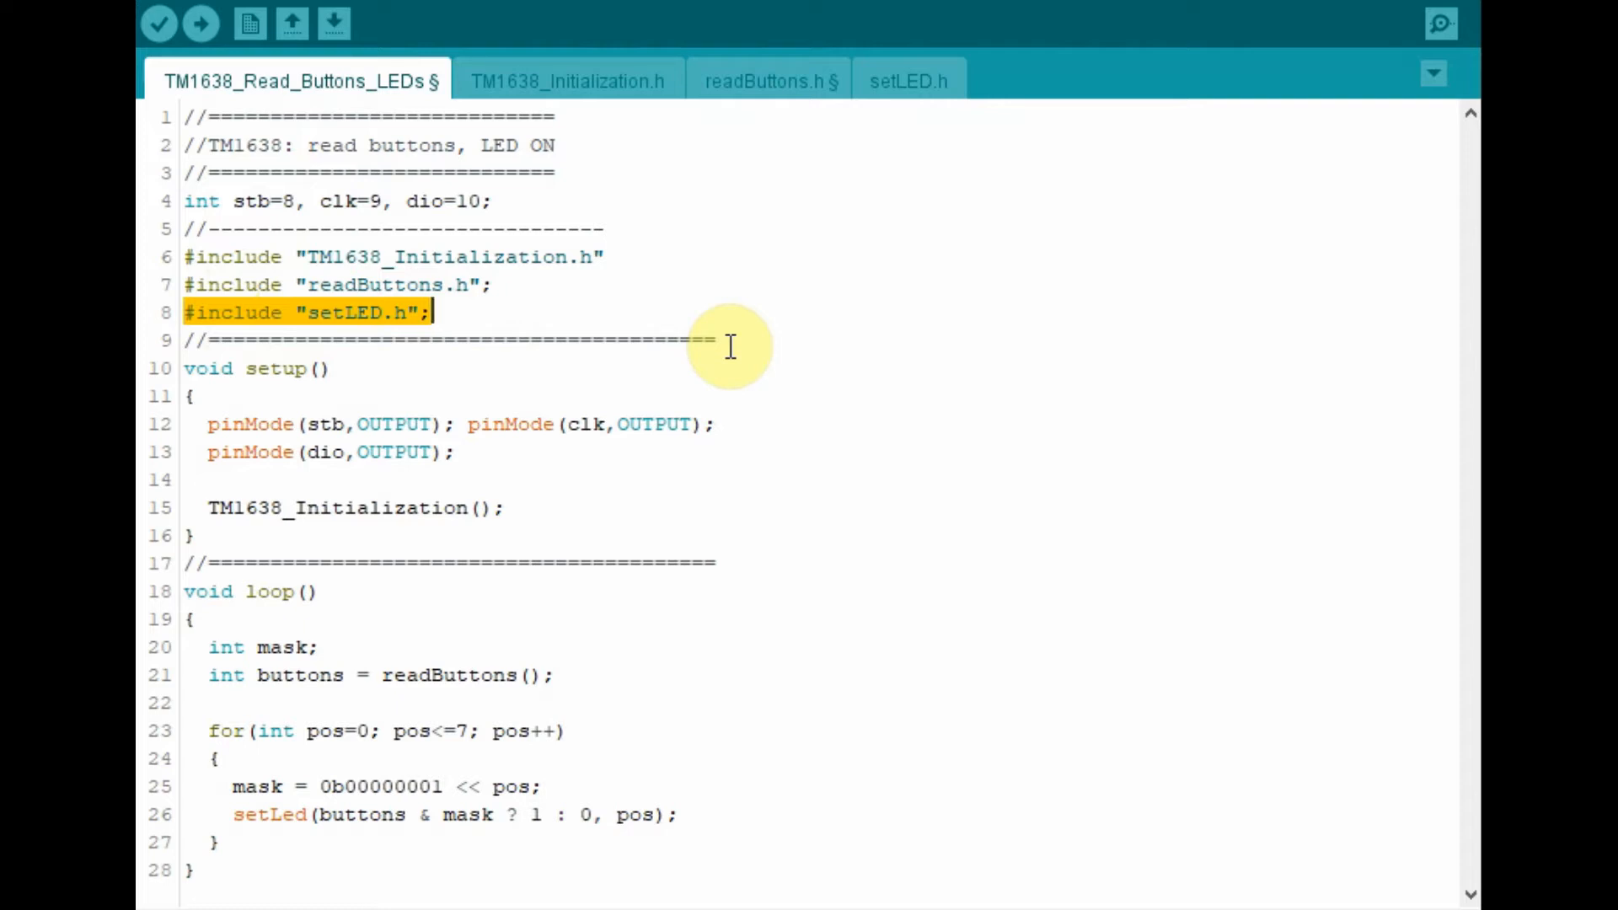
left_click(907, 81)
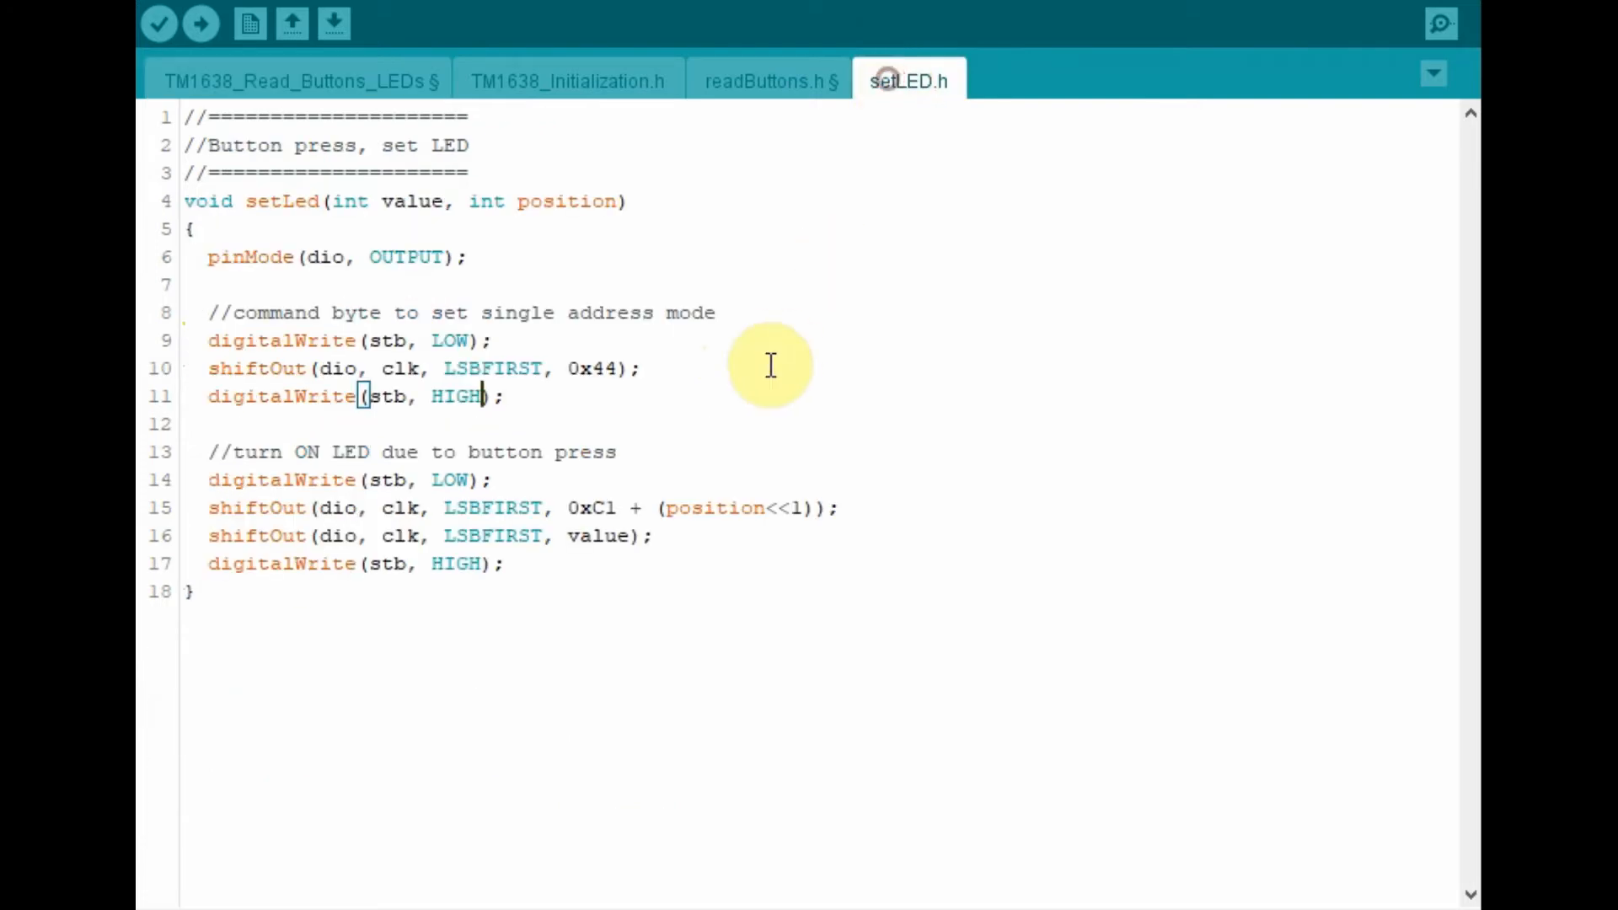
left_click(300, 81)
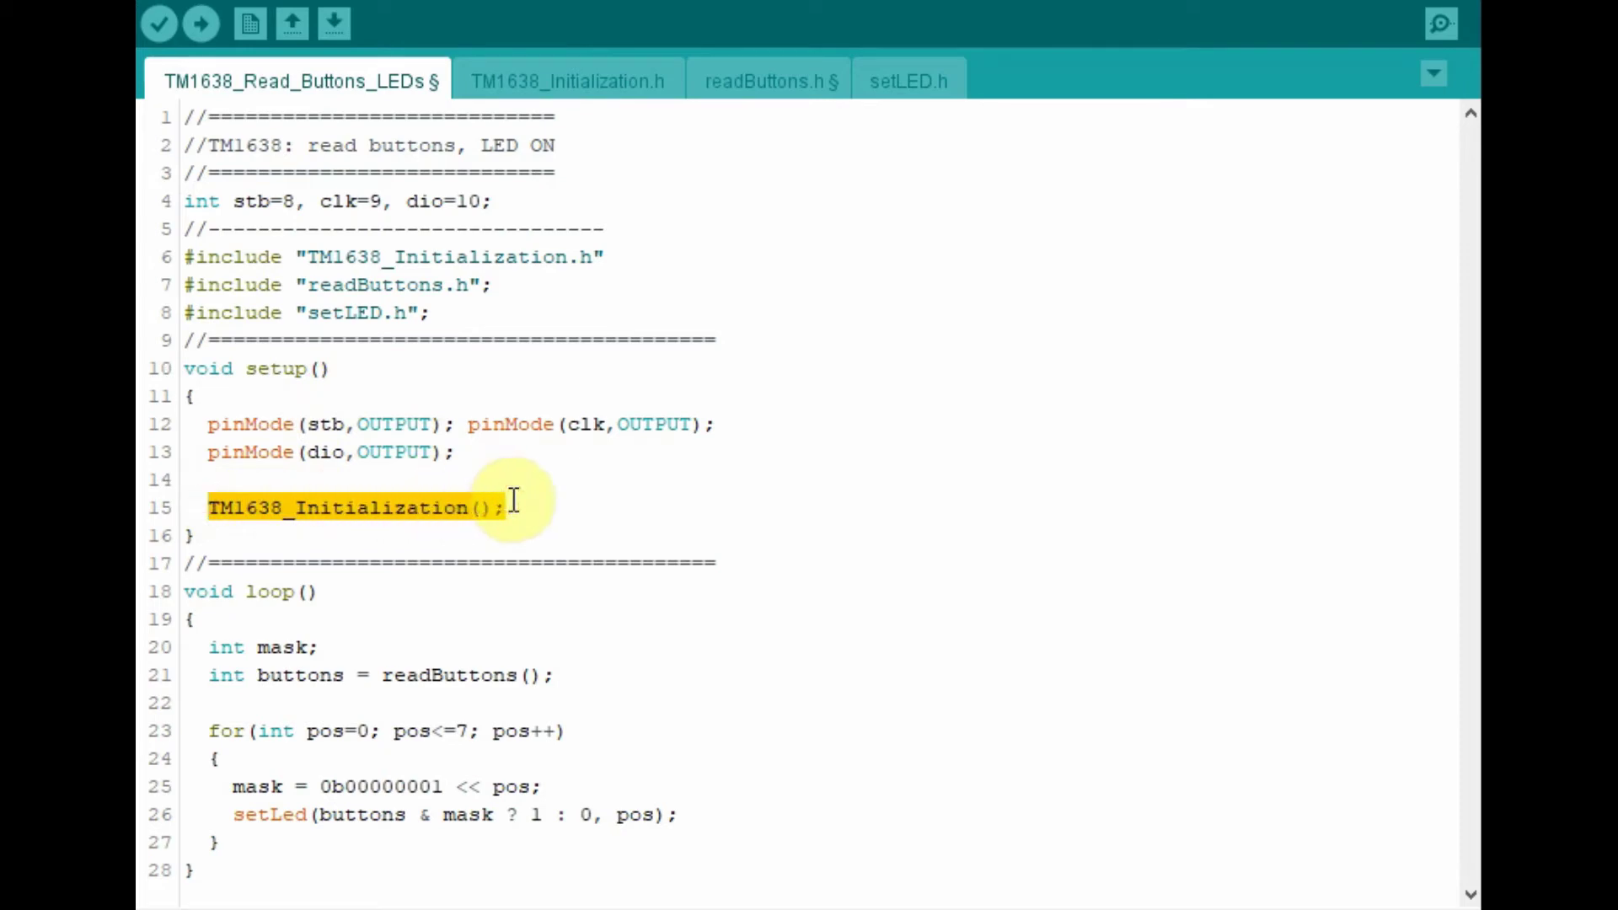
left_click(566, 81)
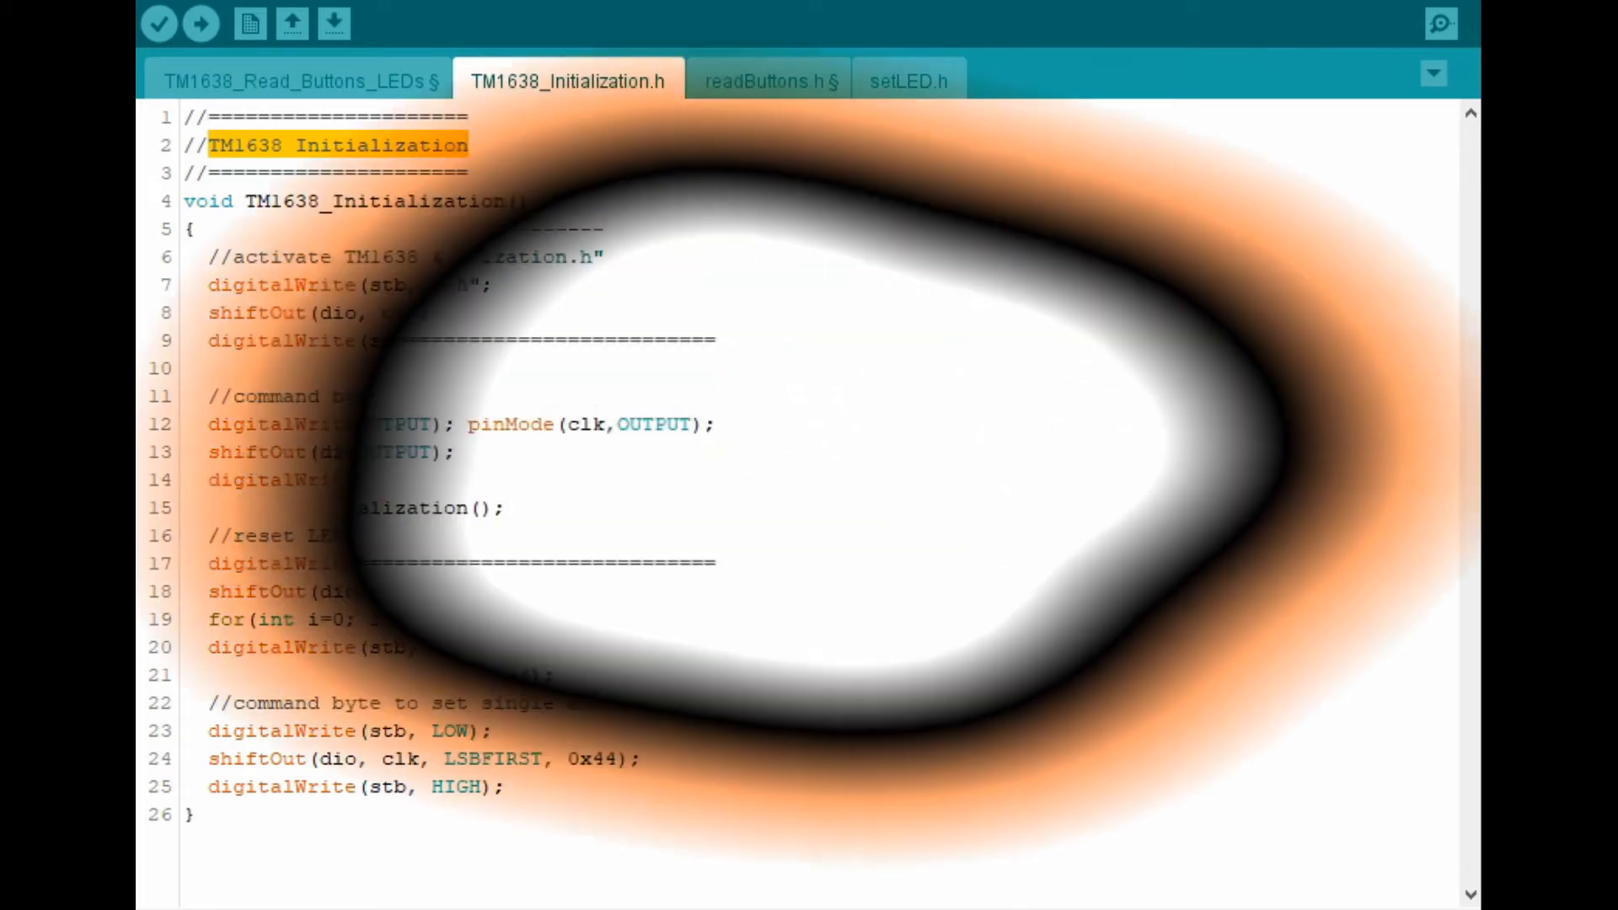
left_click(301, 82)
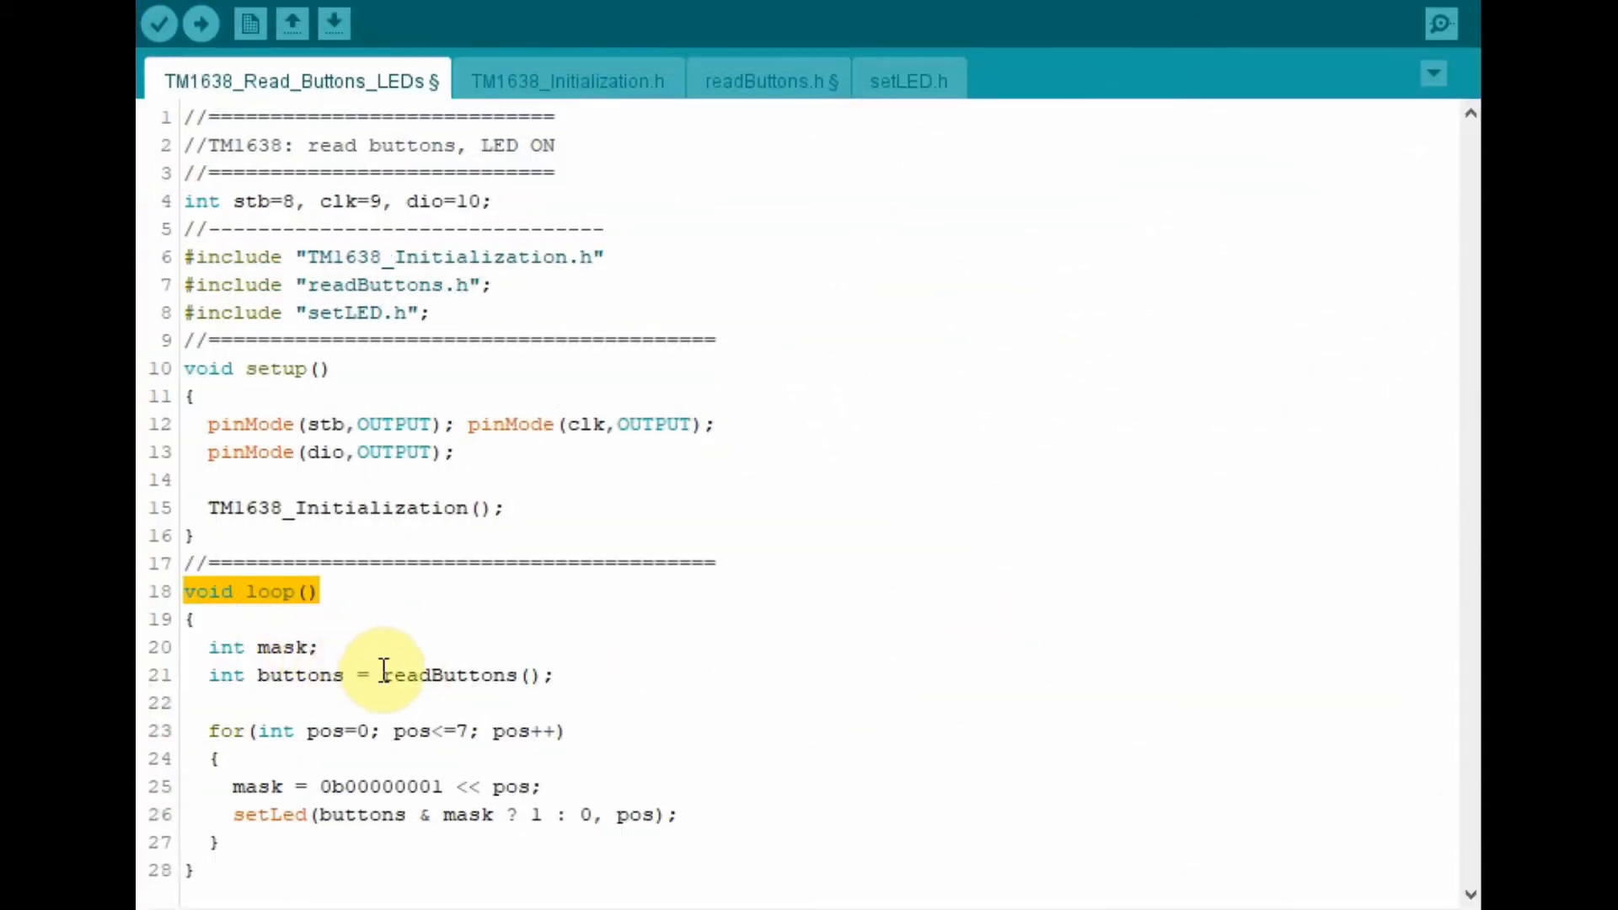
double_click(446, 675)
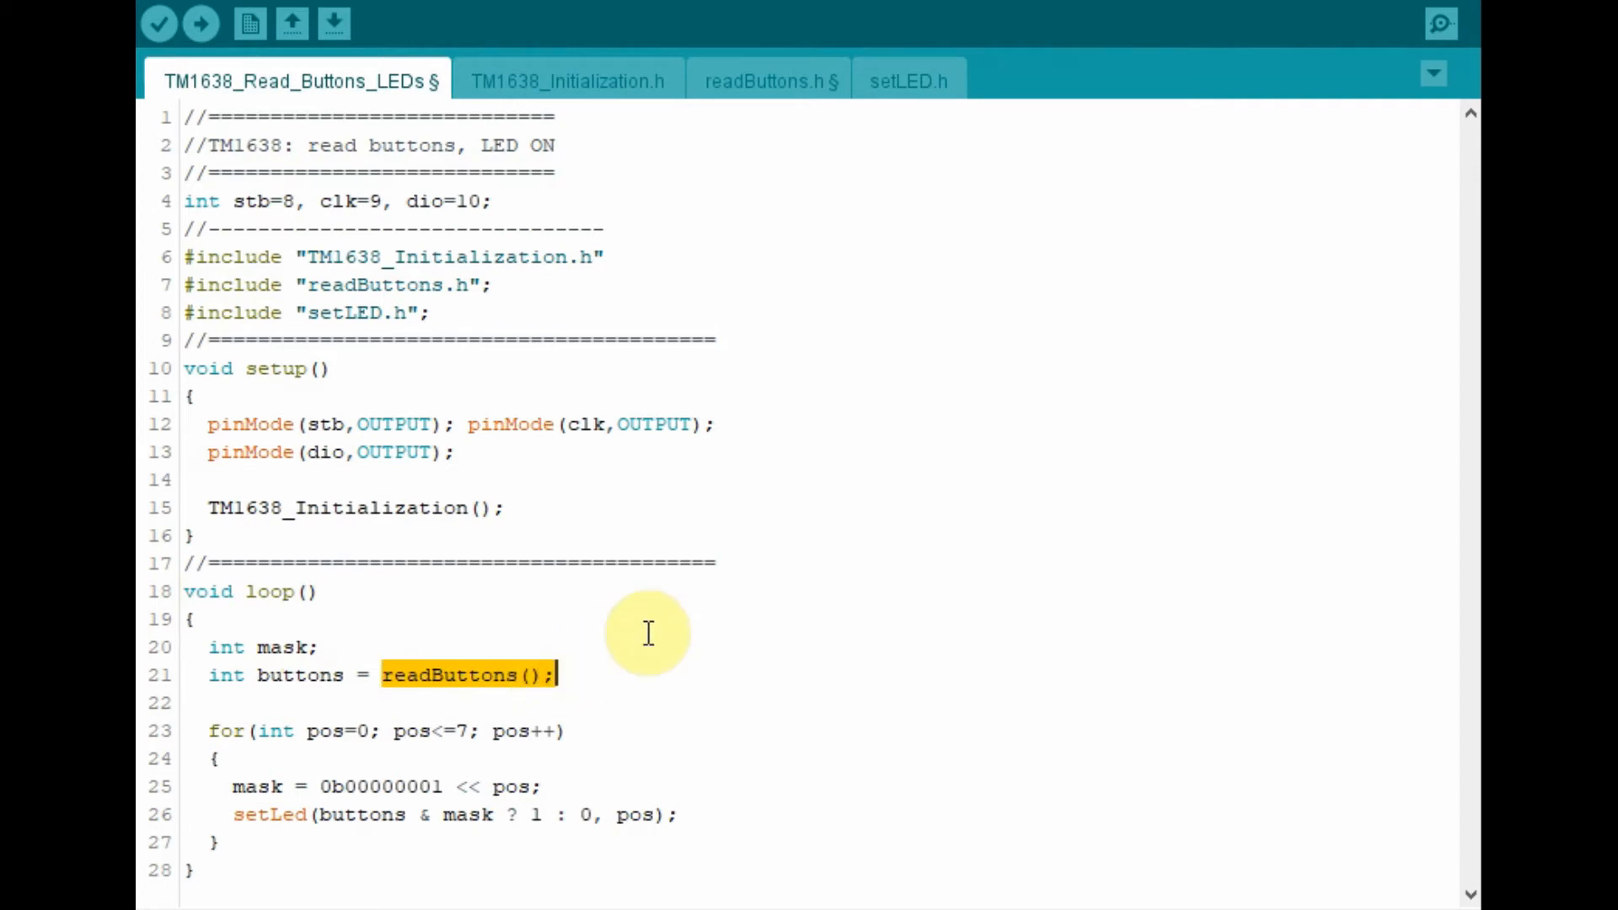
View readButtons.h and walk through readButtons() up to its four-byte button-reading loop.
left_click(770, 81)
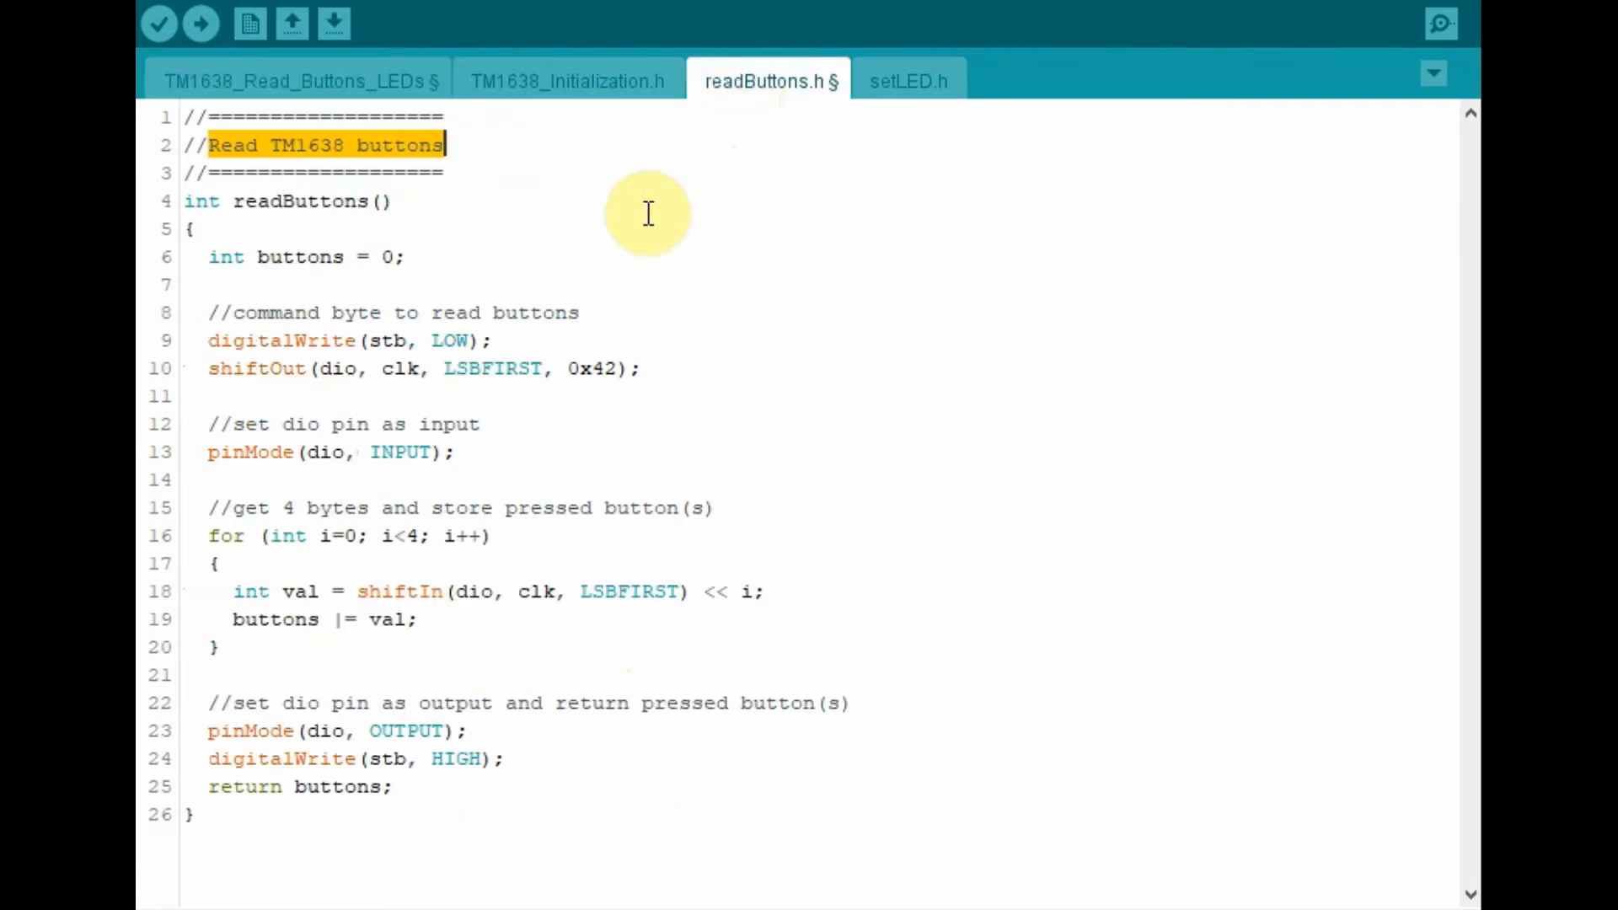
mouse_move(607, 272)
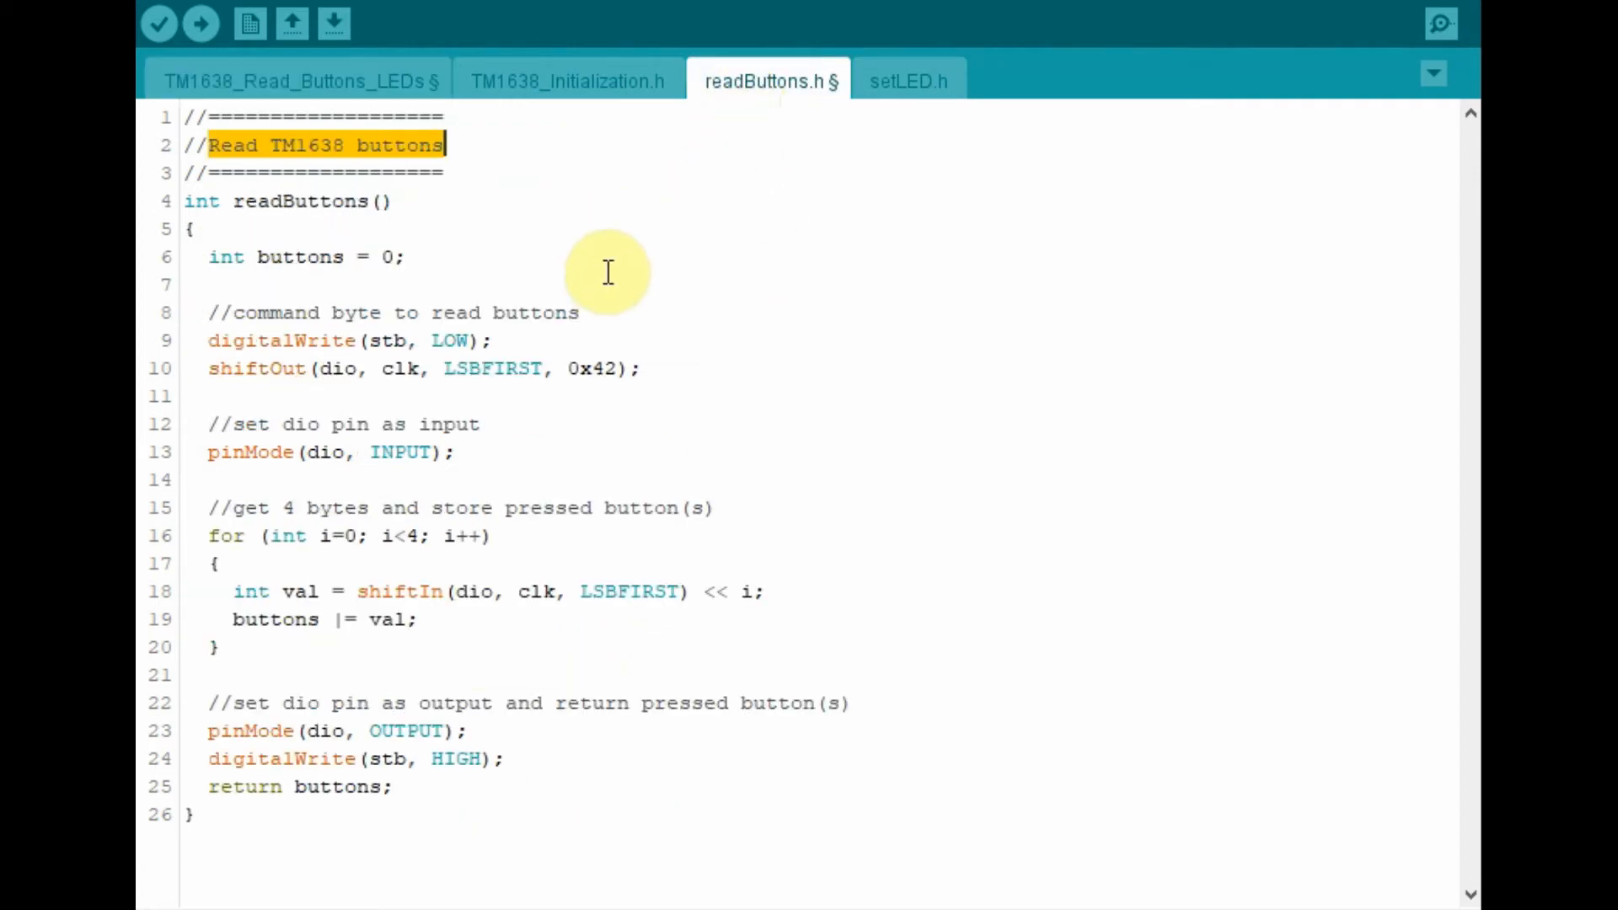
mouse_move(226, 313)
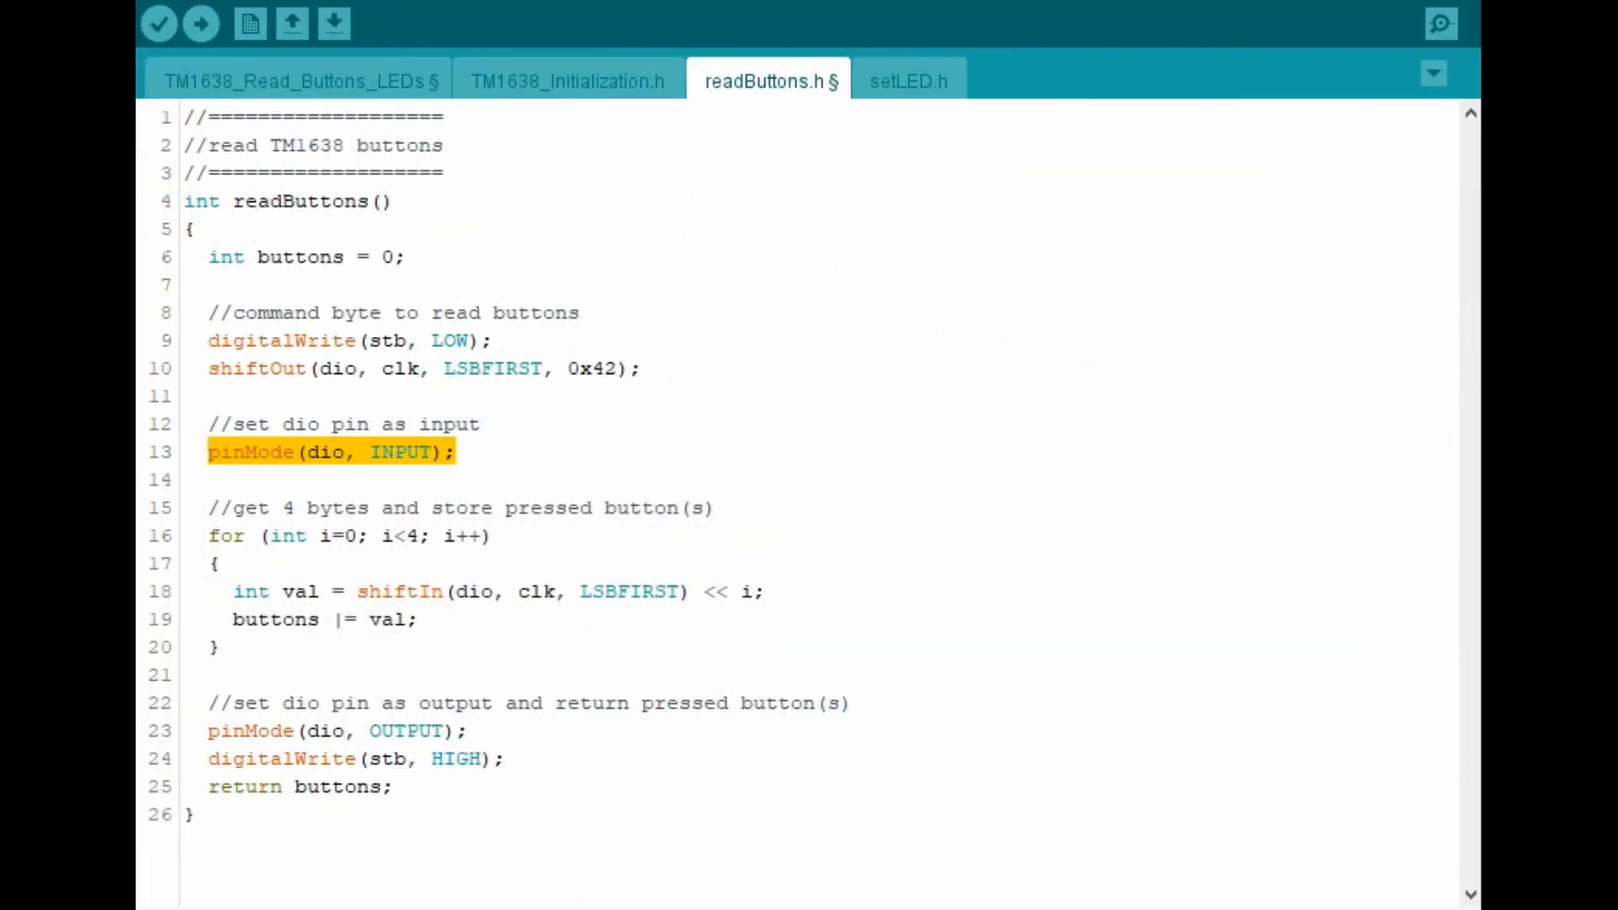
mouse_move(524, 455)
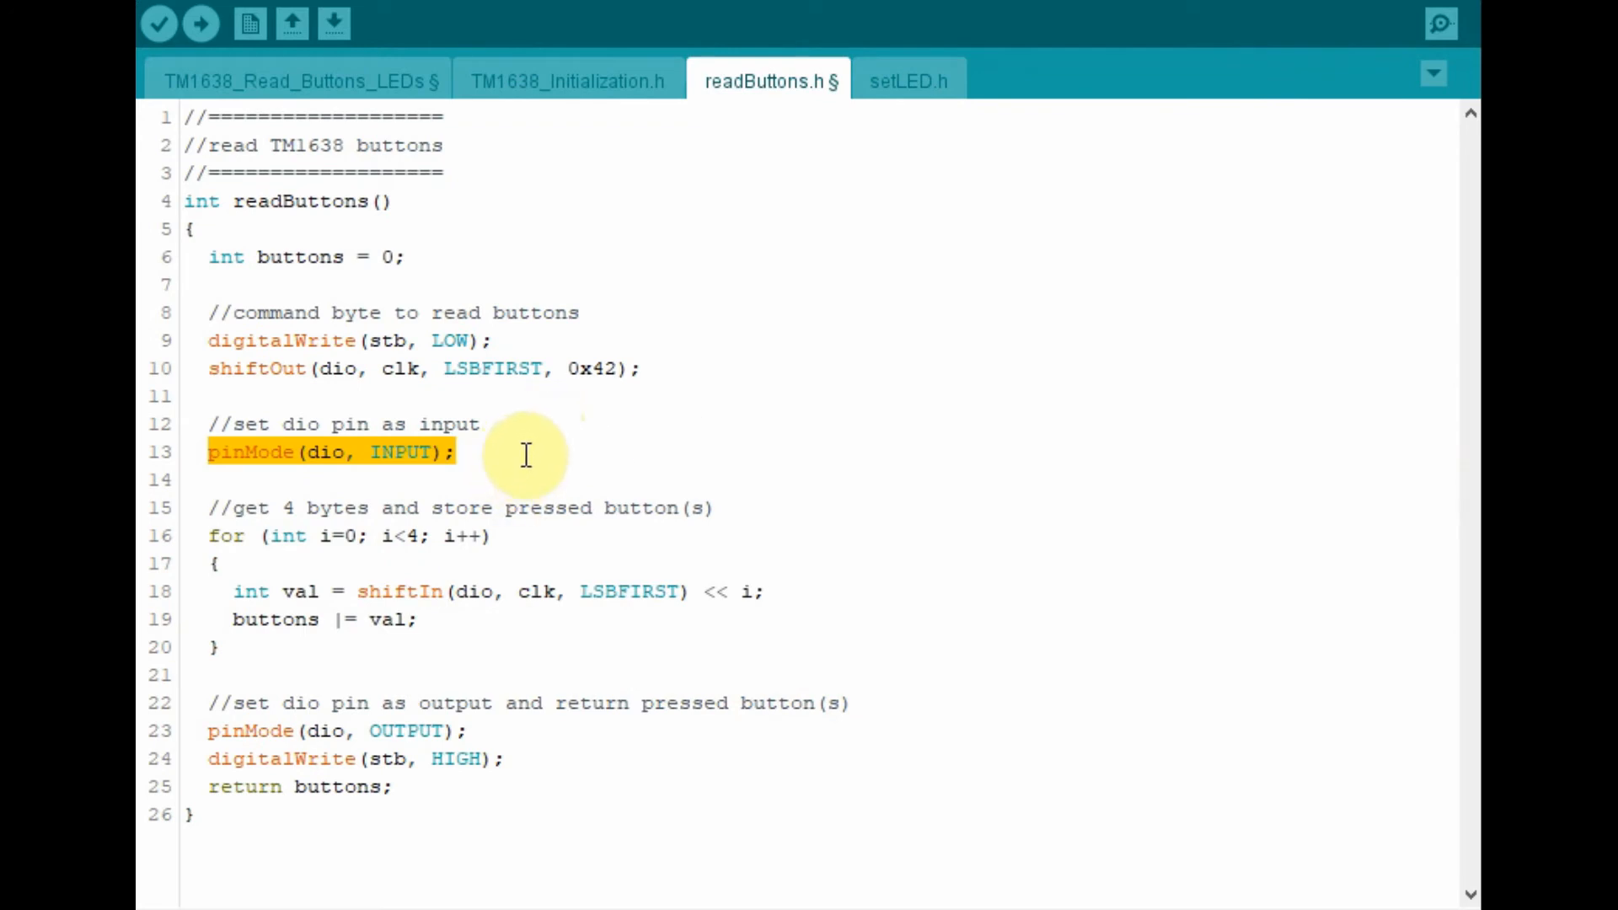
left_click(222, 535)
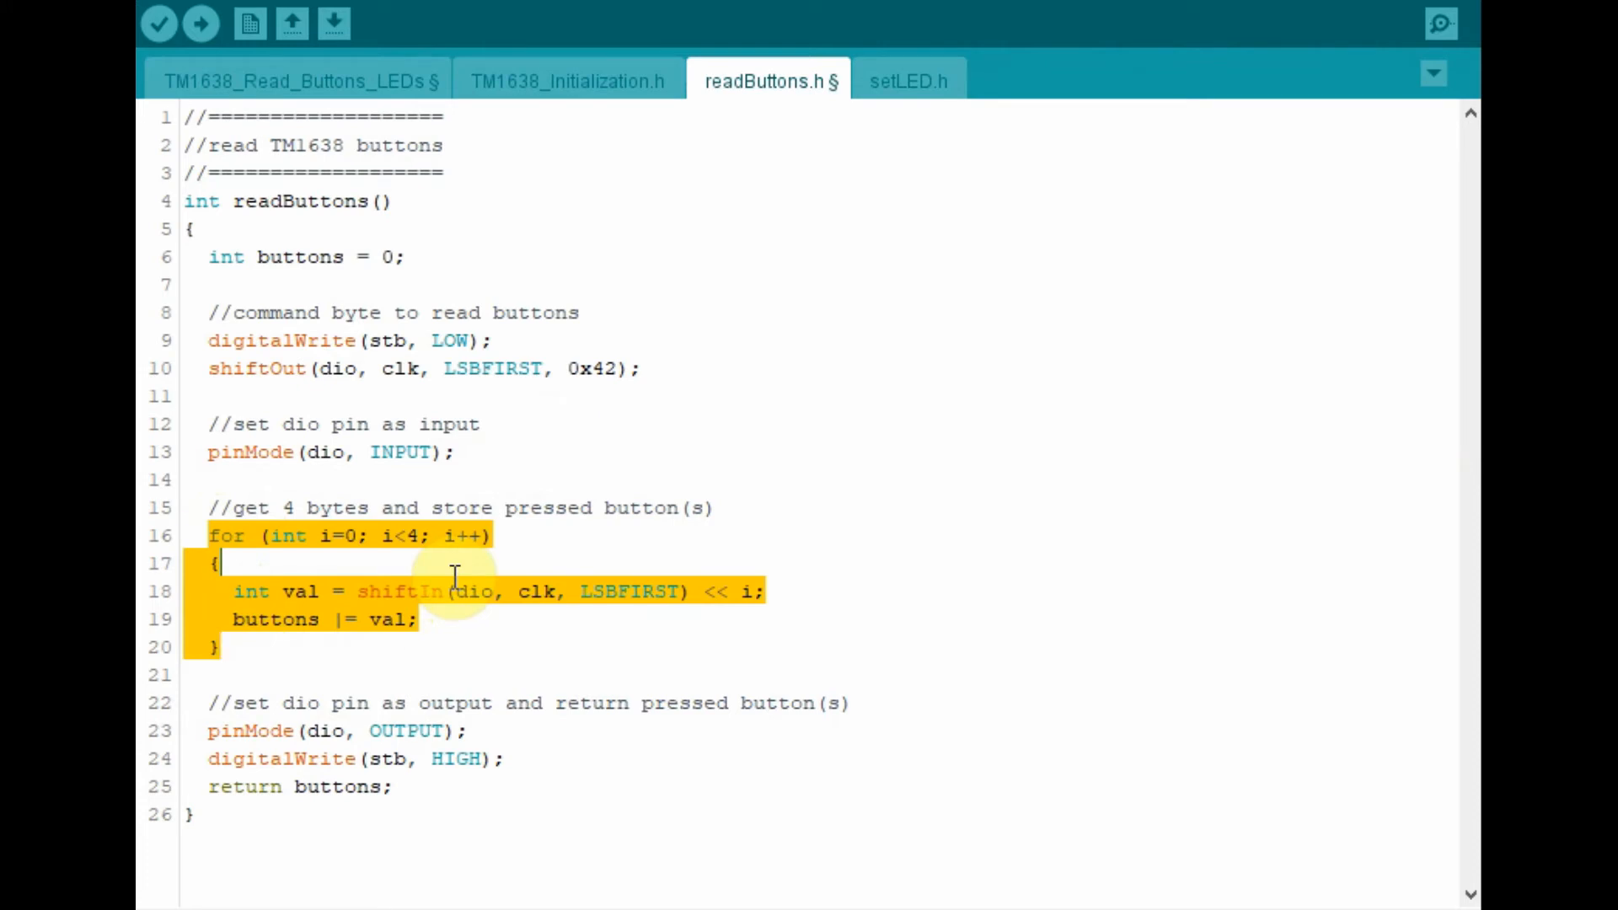
mouse_move(331, 620)
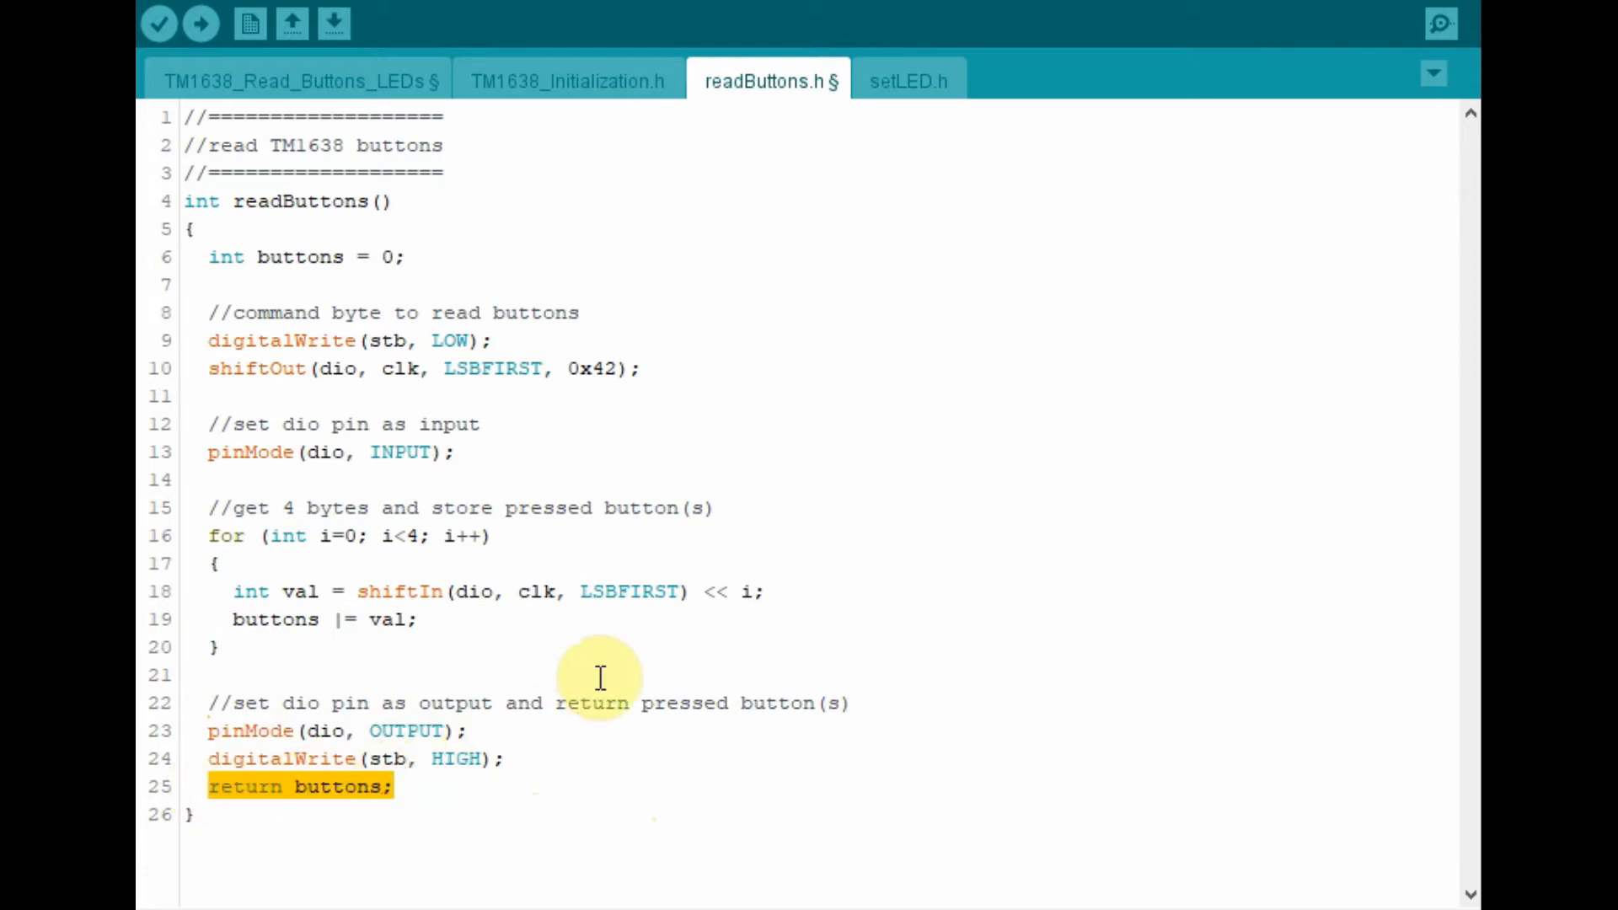
Switch back to the TM1638_Read_Buttons_LEDs main sketch tab.
left_click(300, 81)
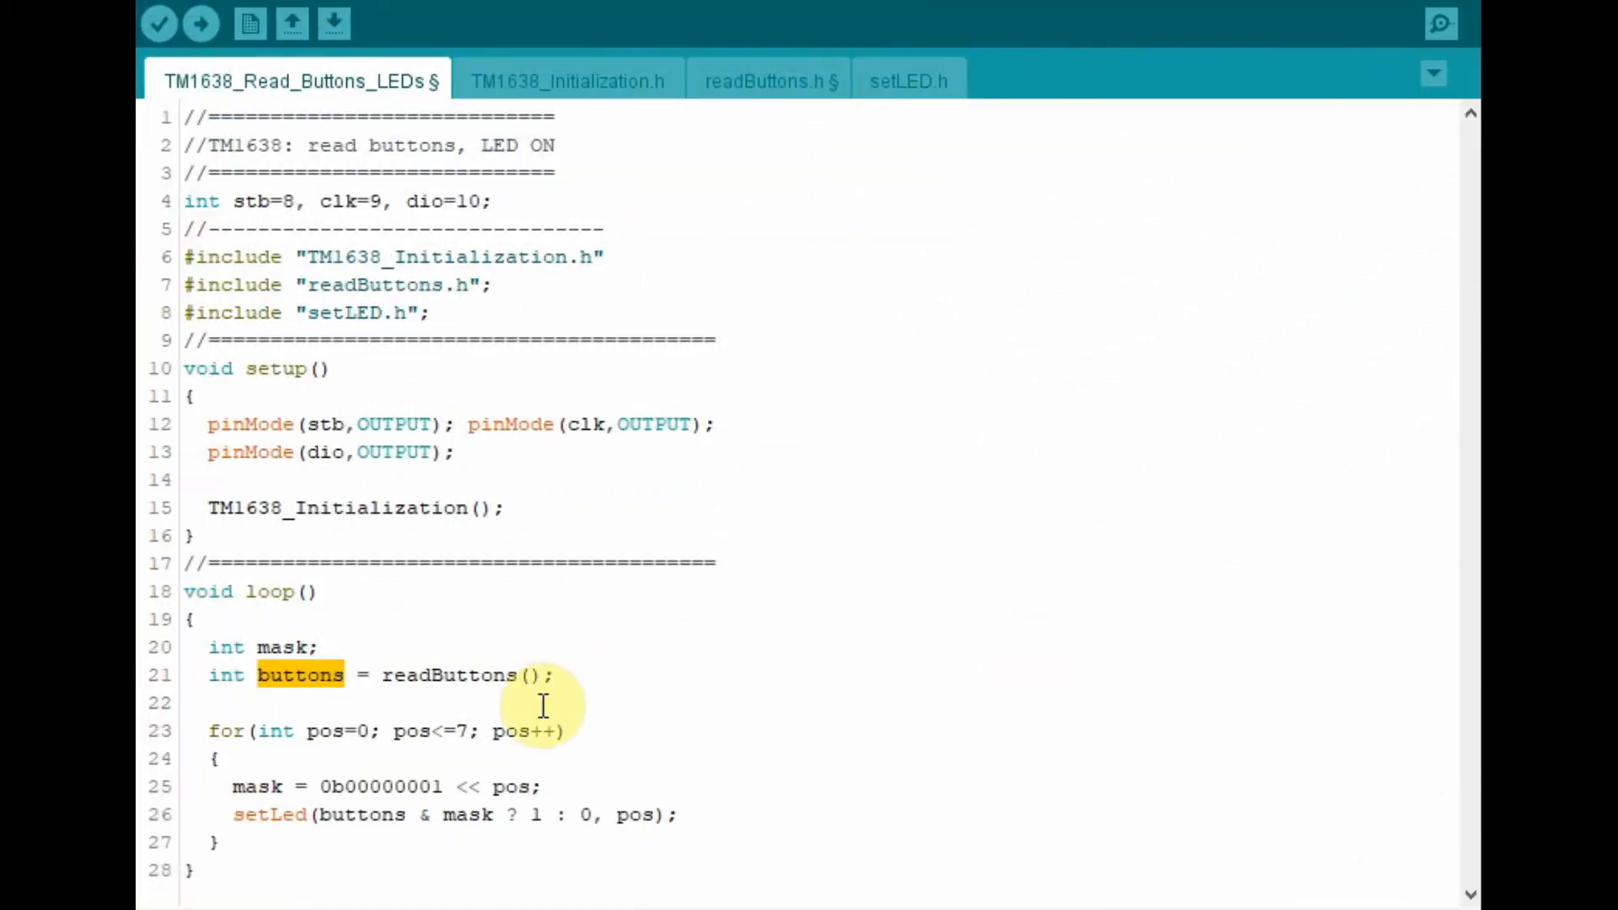
mouse_move(419, 690)
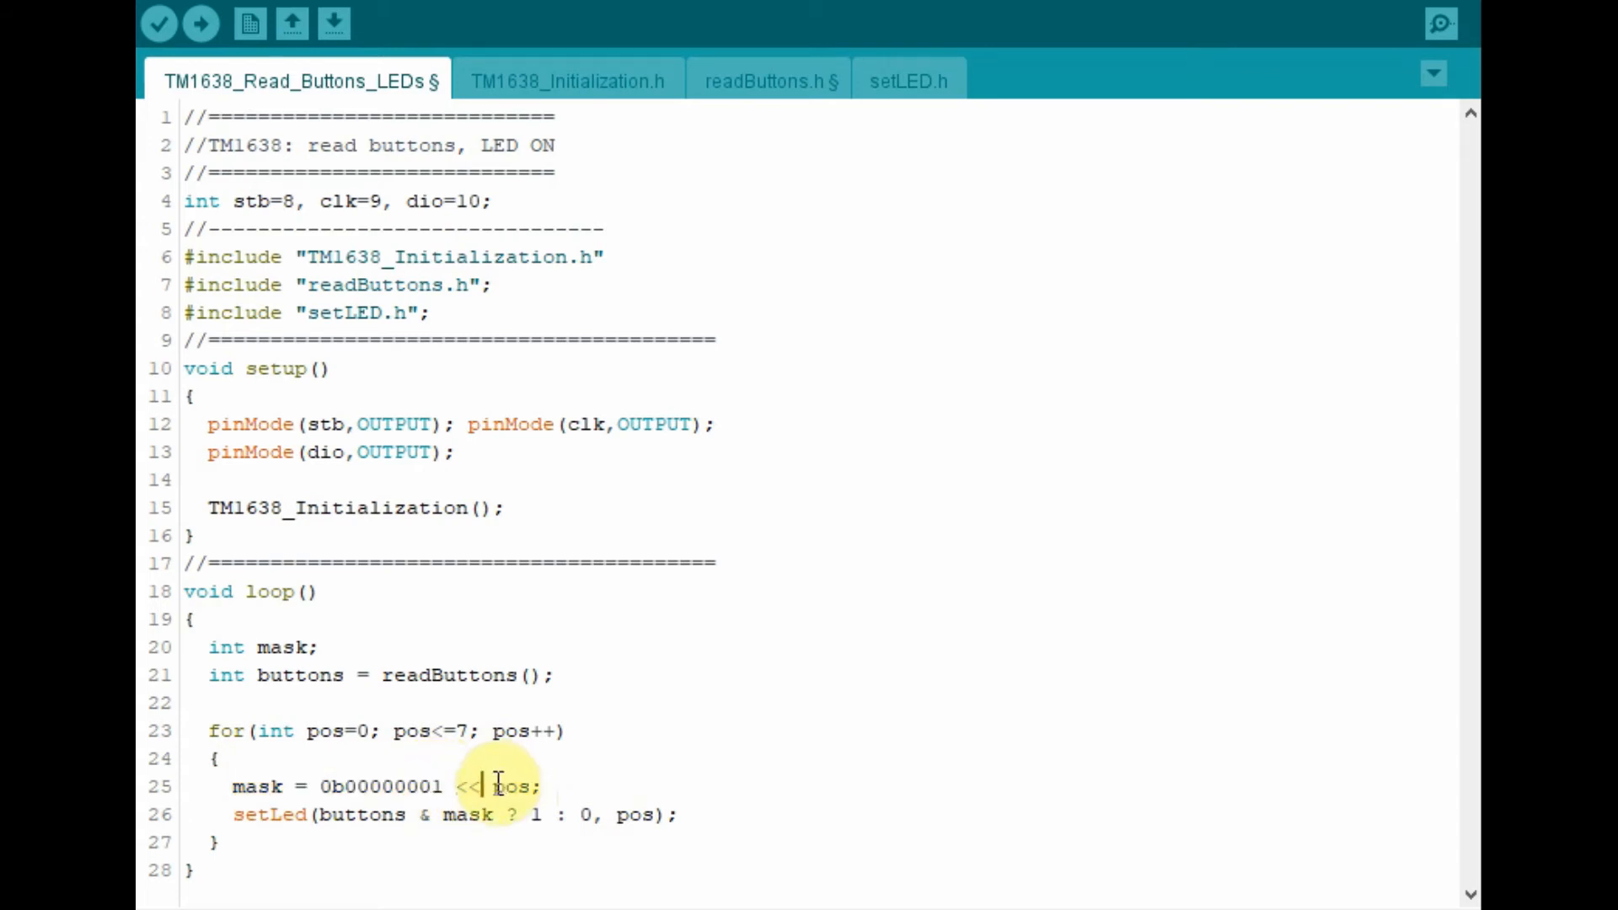
double_click(511, 787)
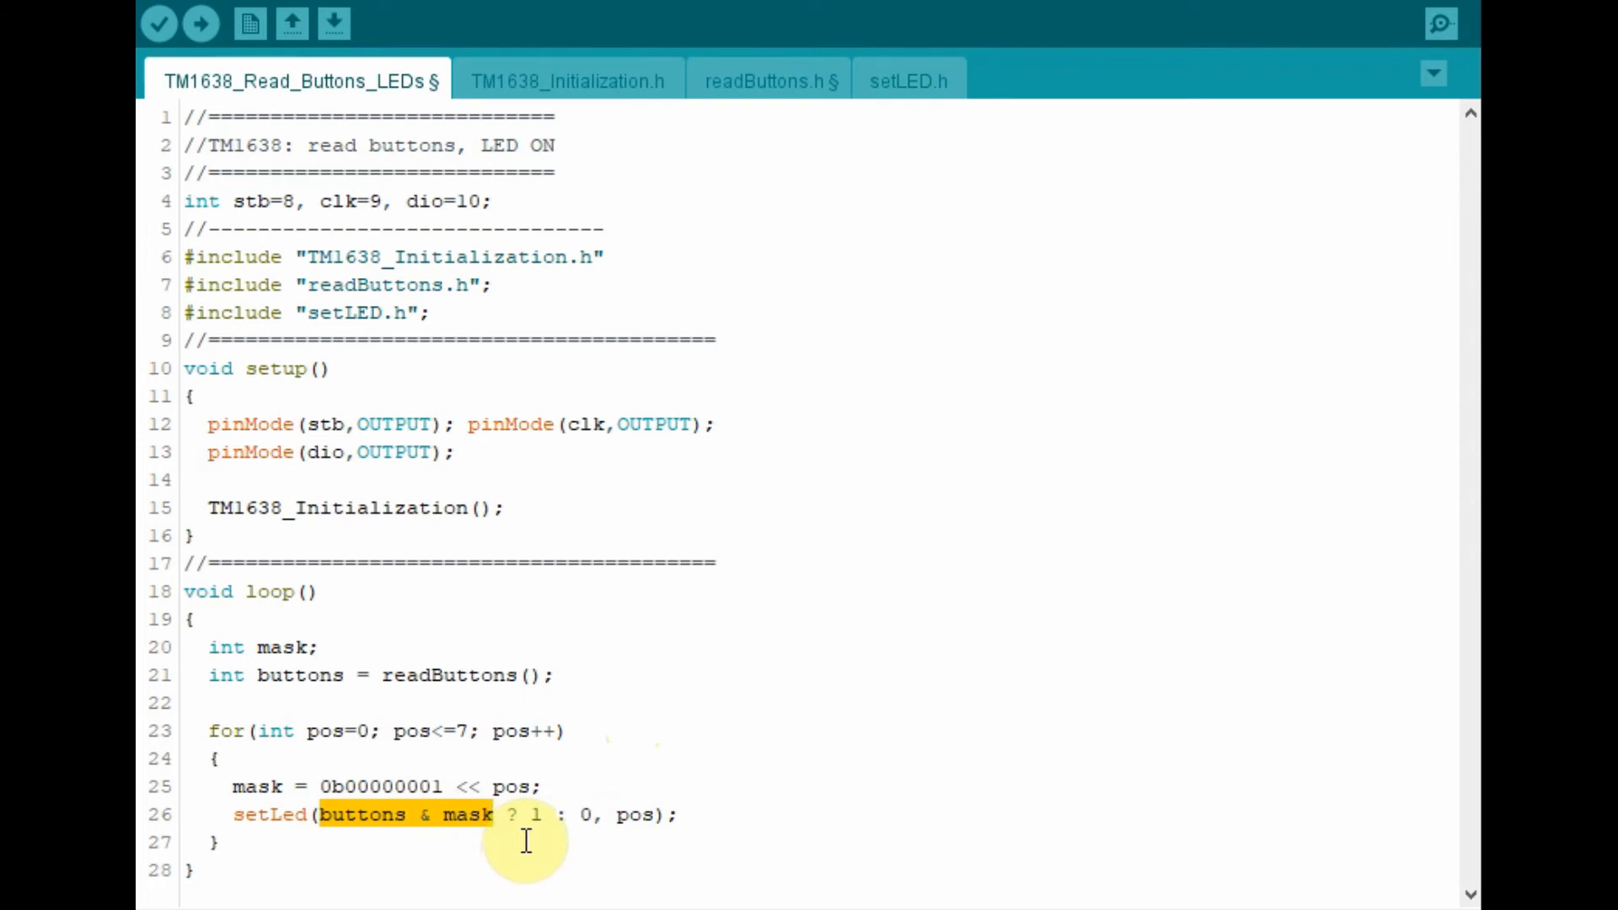
left_click(536, 815)
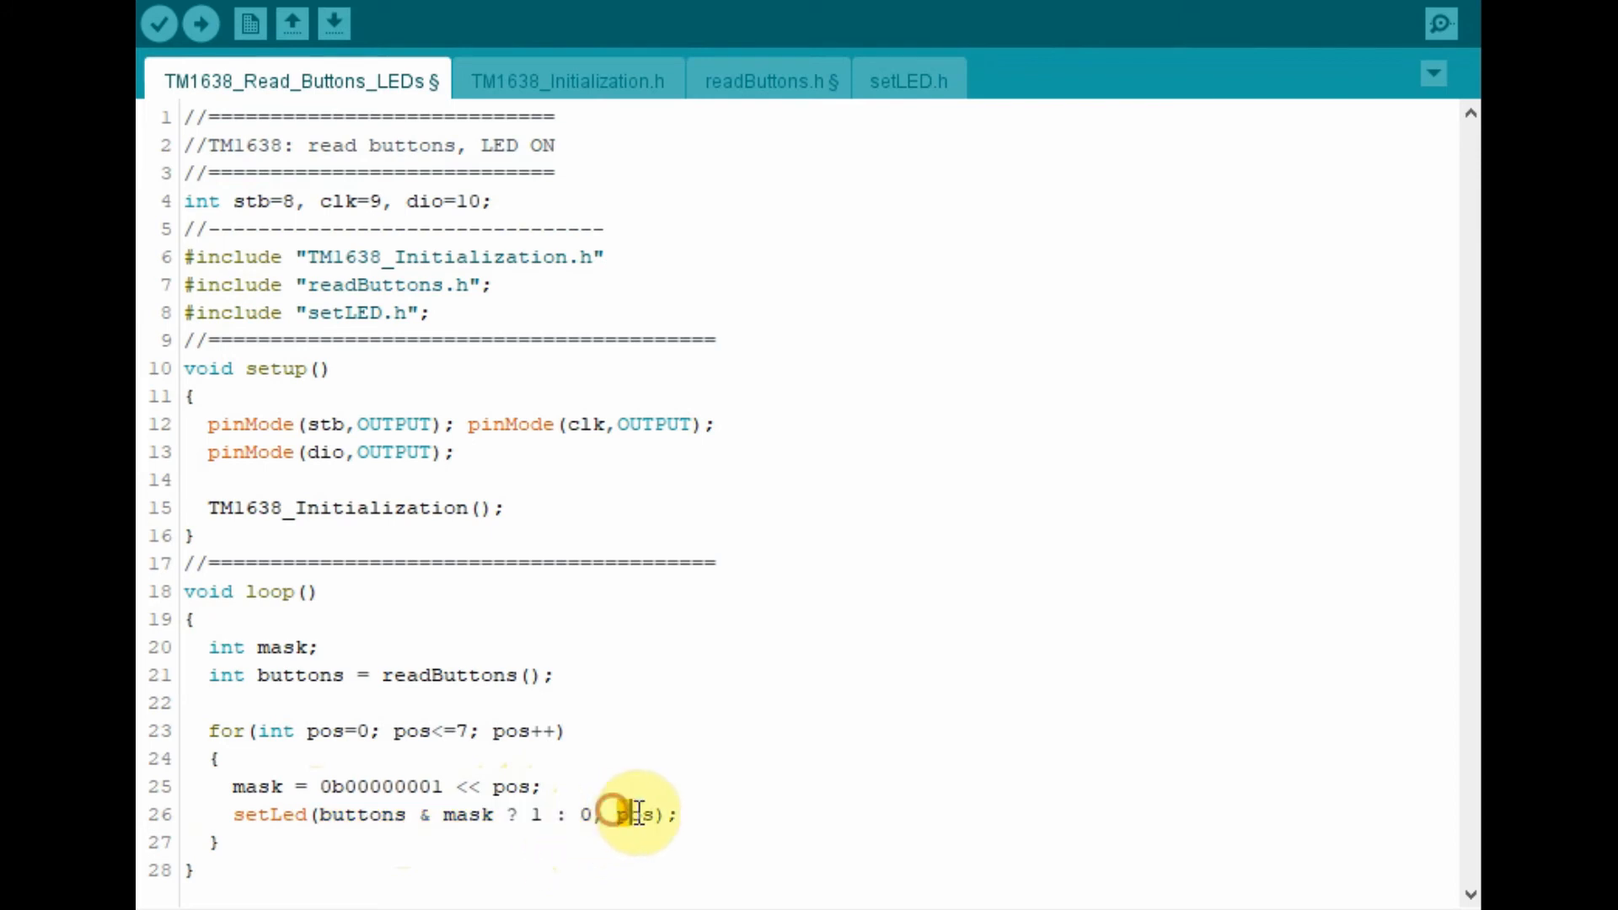
double_click(634, 814)
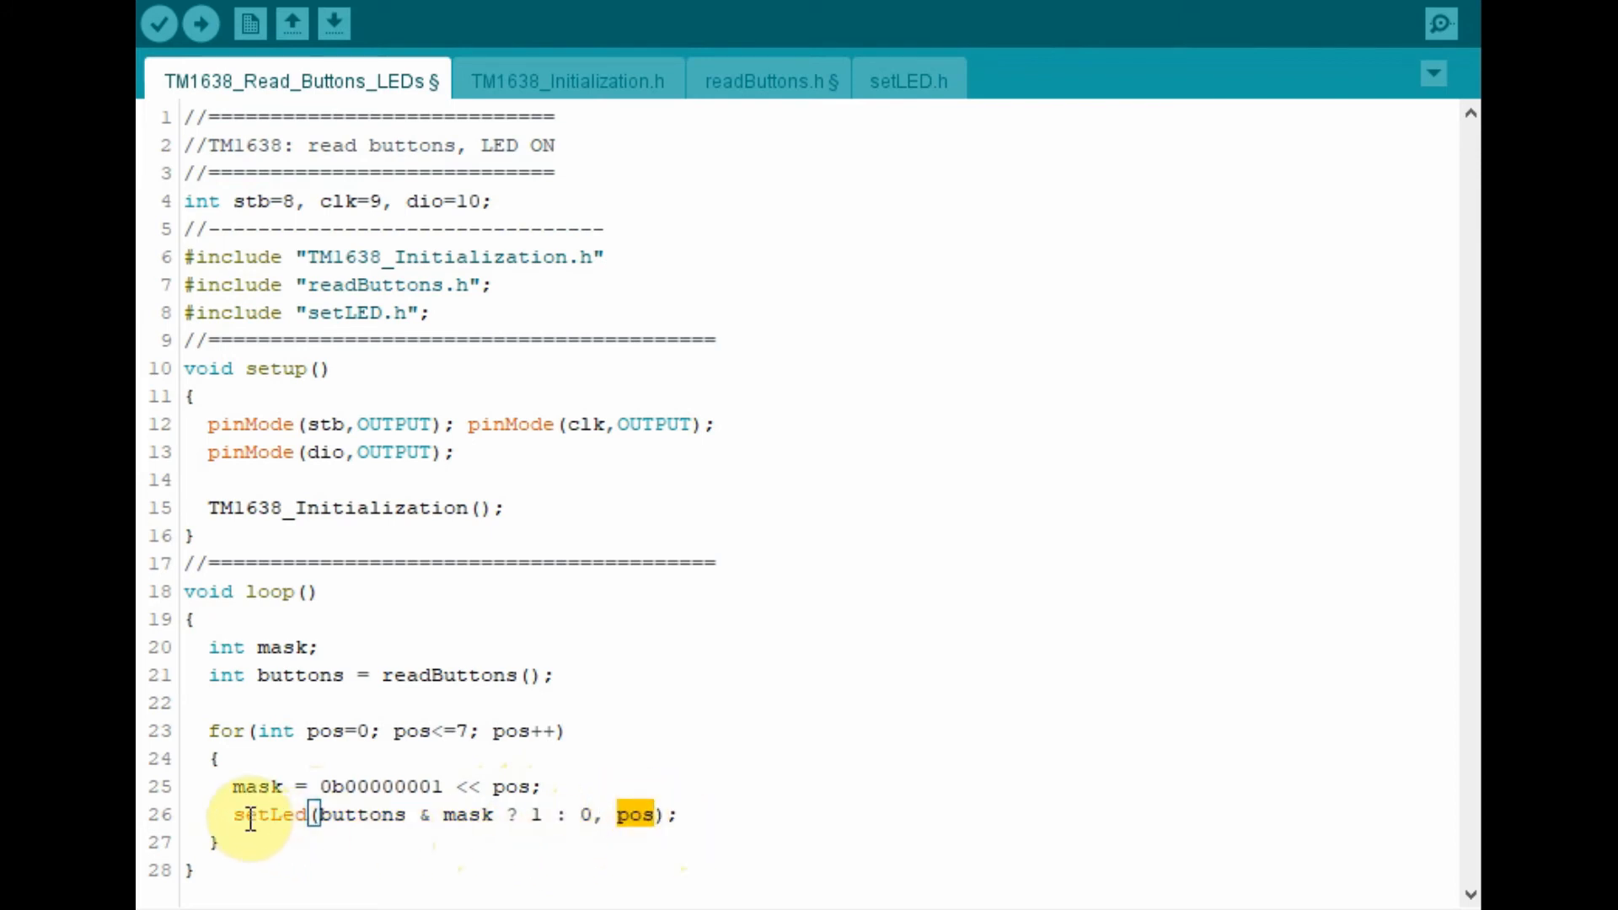
double_click(271, 814)
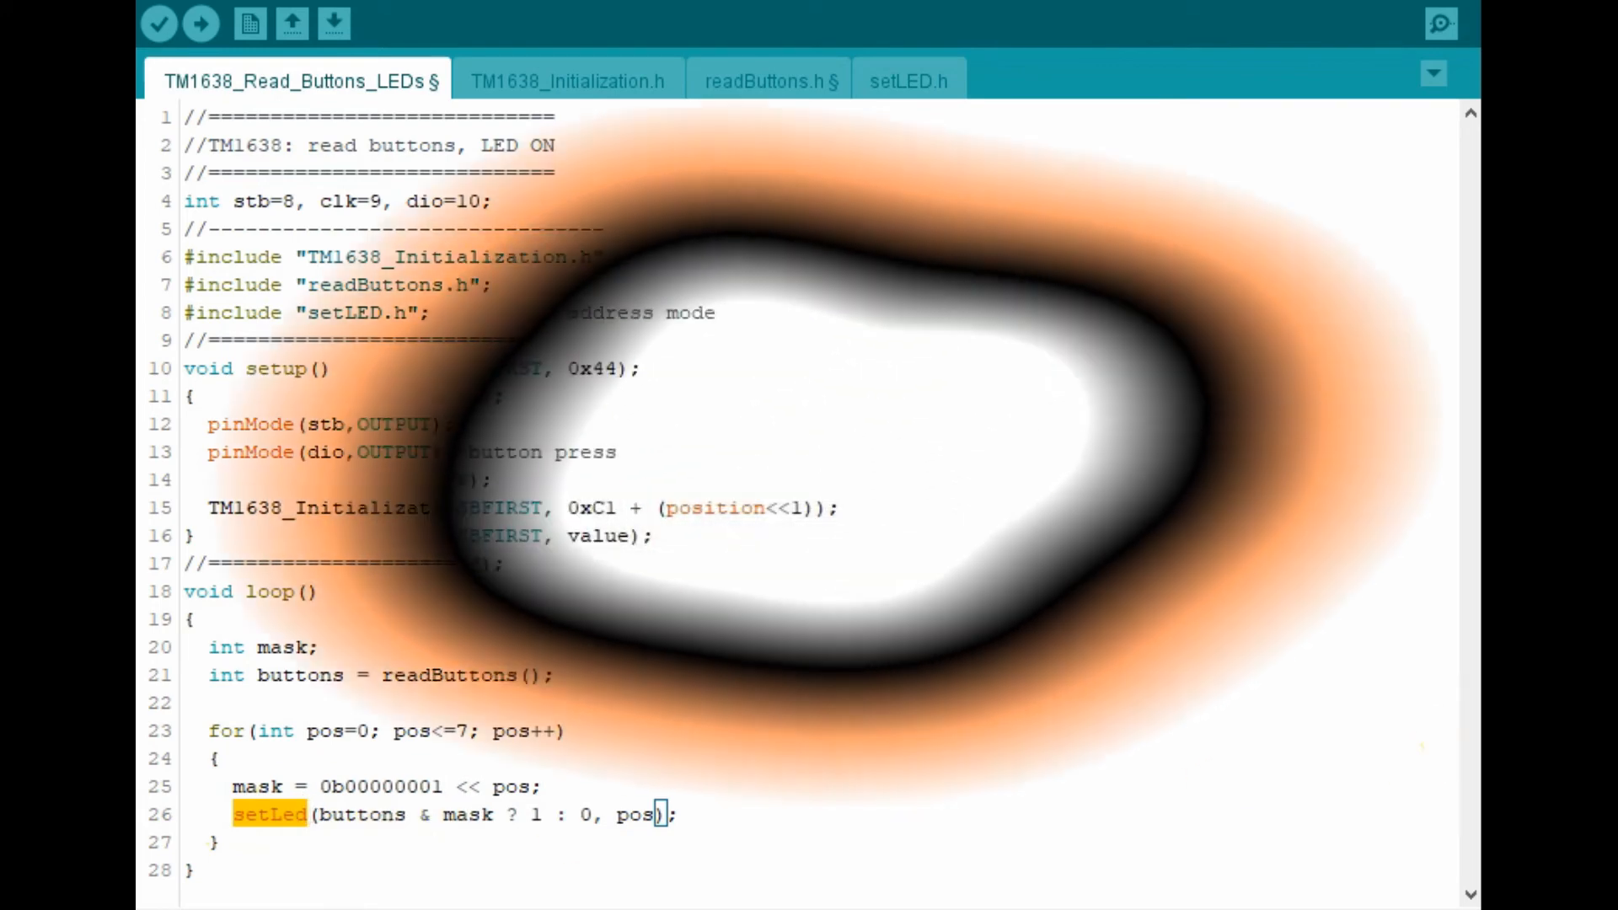
Go over the setLED.h function, then bring up the TM1638_Read_Buttons_Display sketch.
left_click(907, 81)
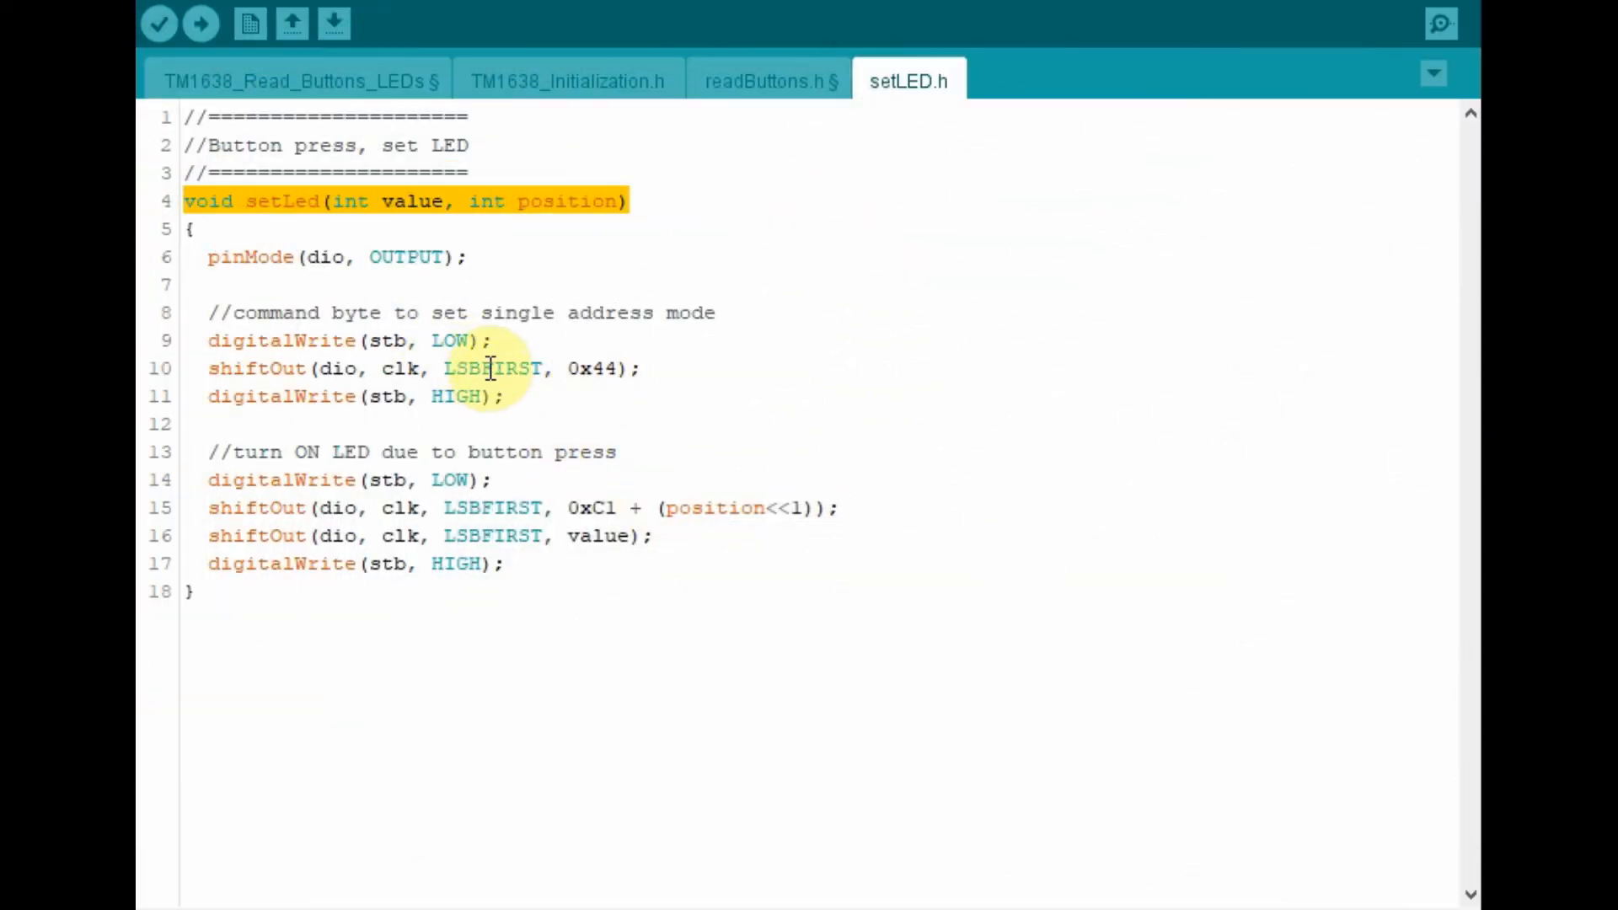
left_click(211, 341)
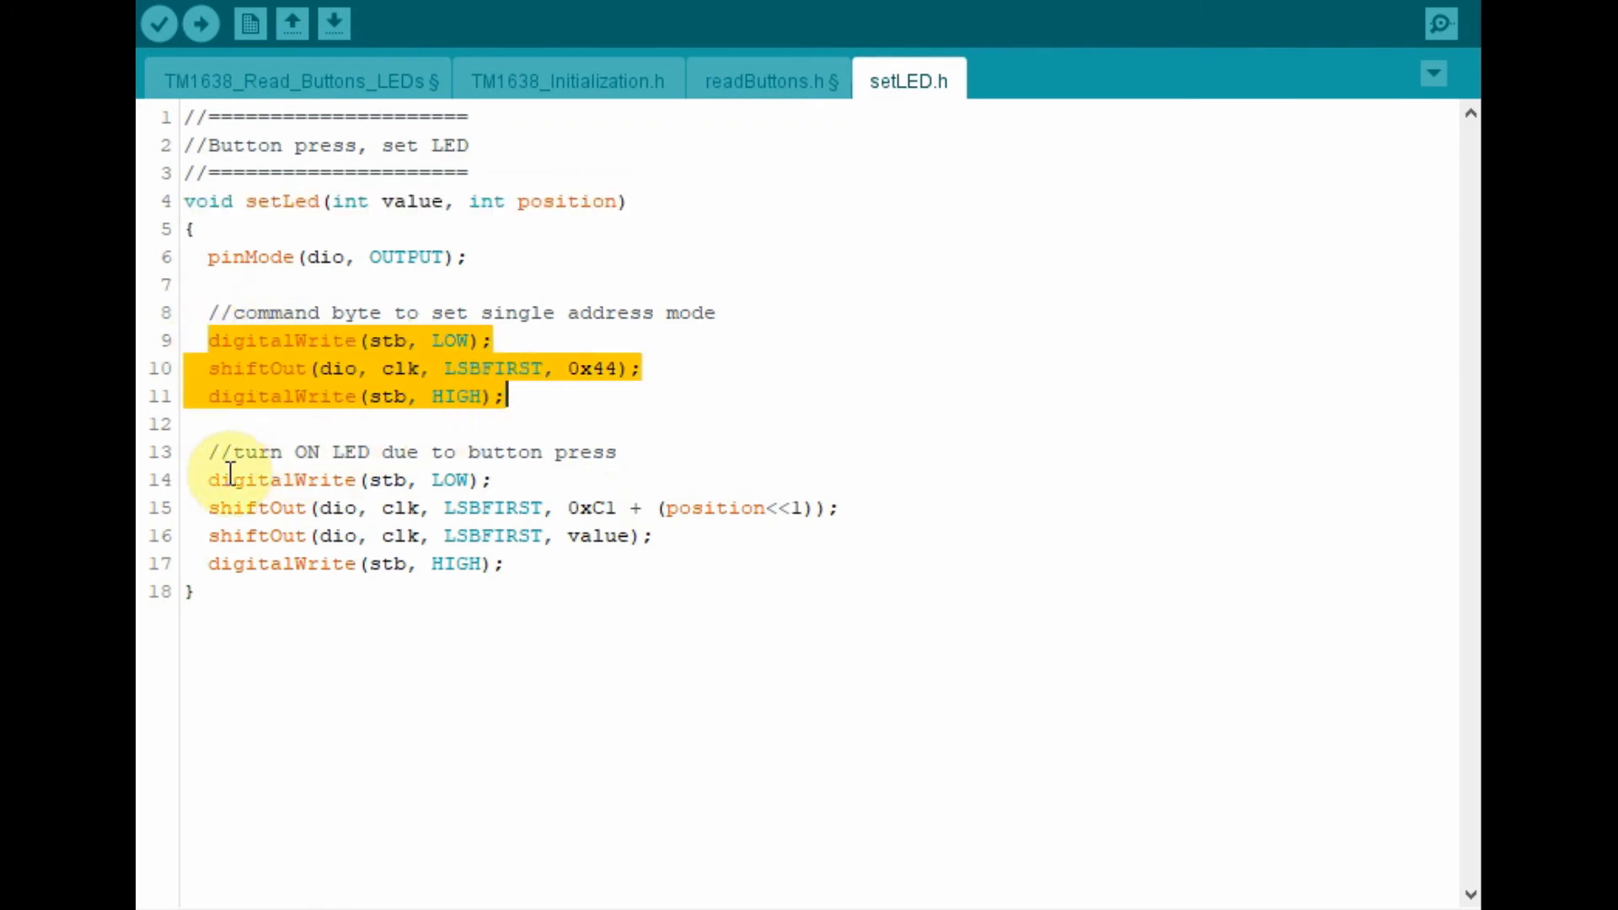
left_click(505, 564)
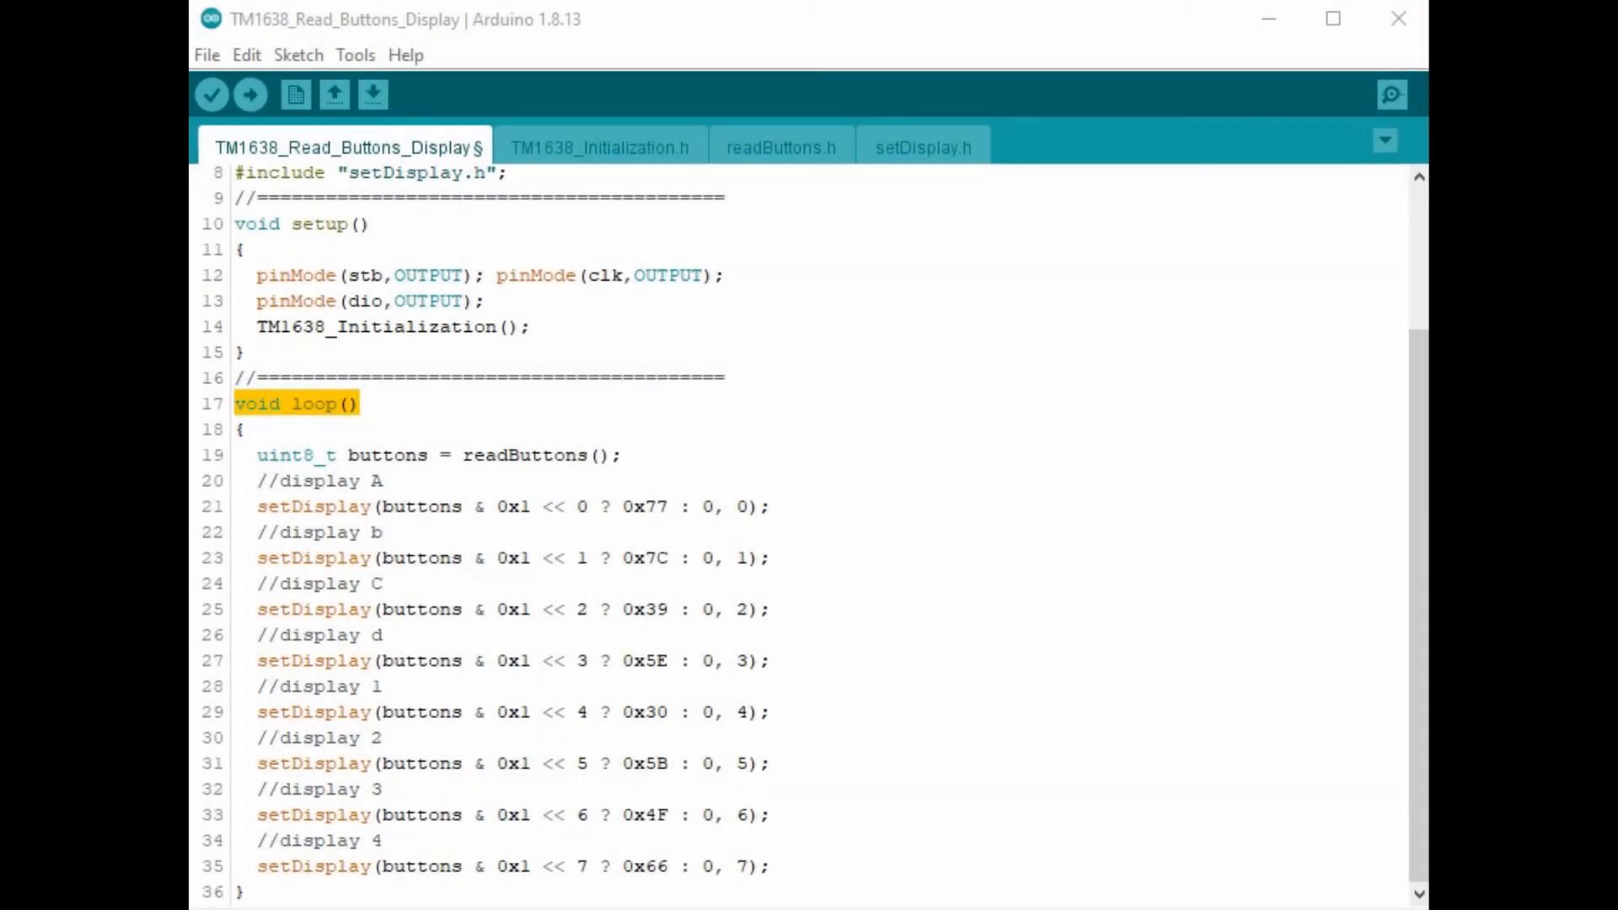
mouse_move(607, 455)
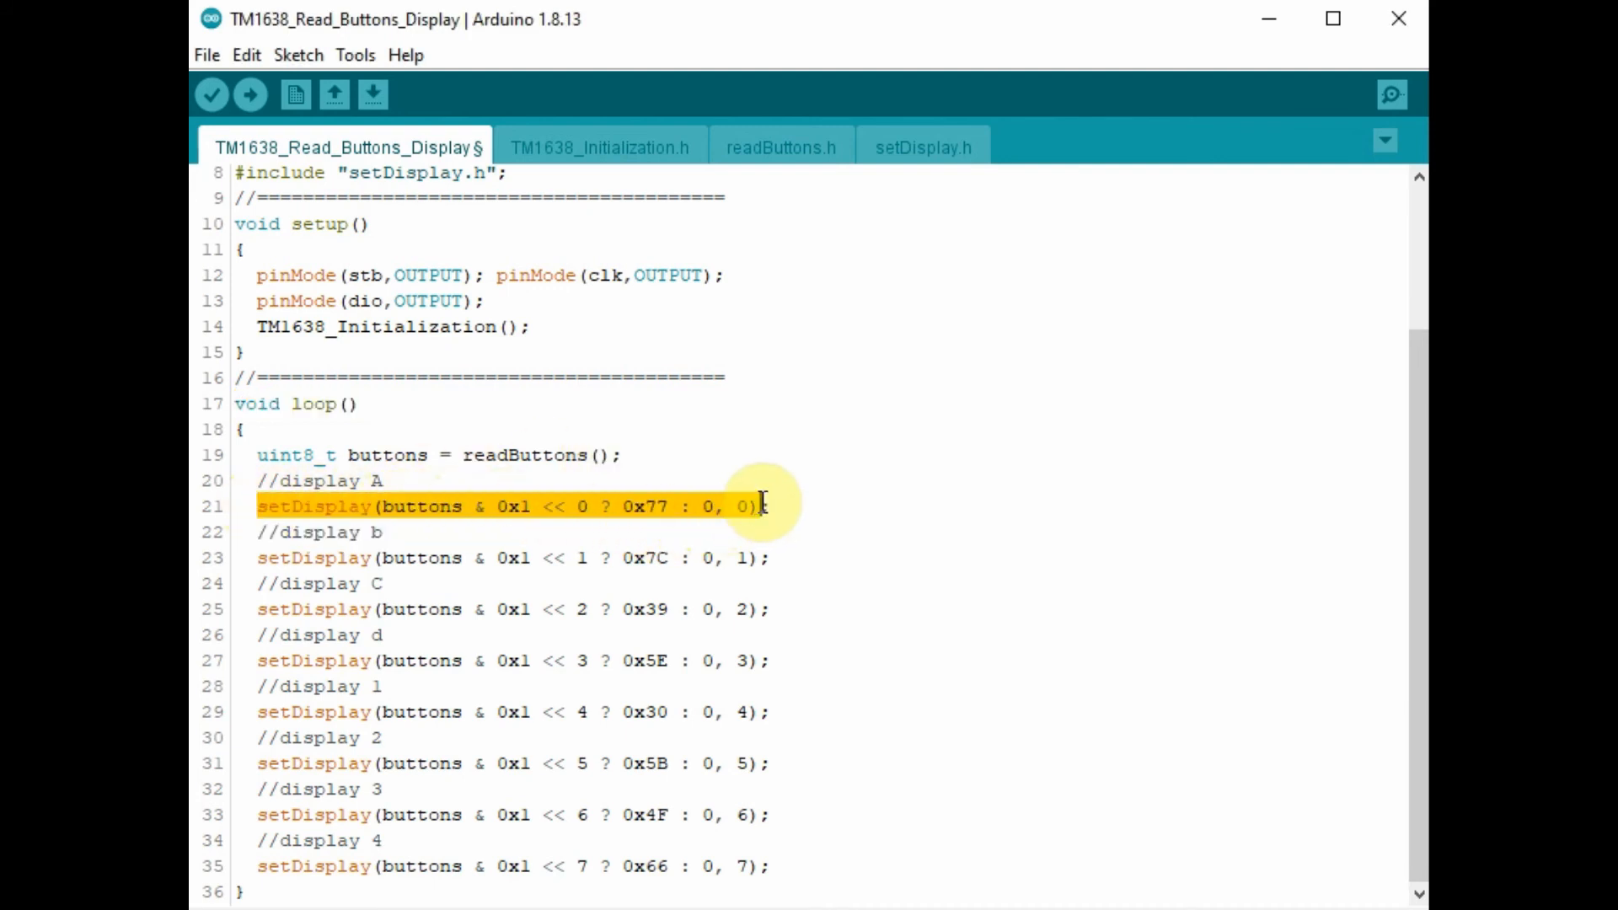
mouse_move(880, 498)
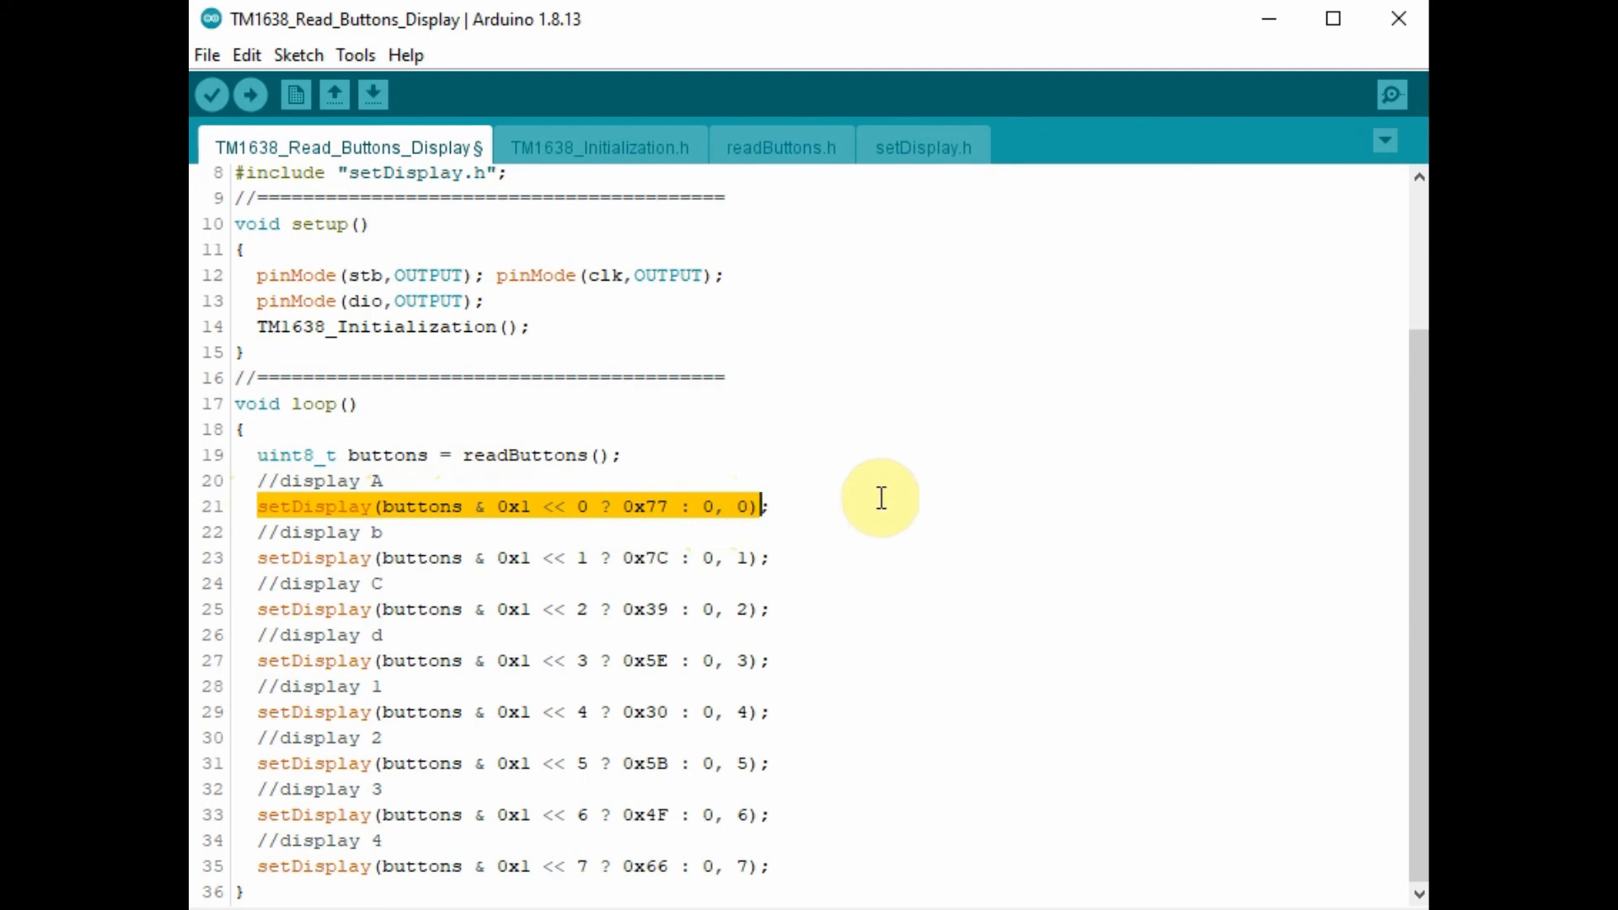